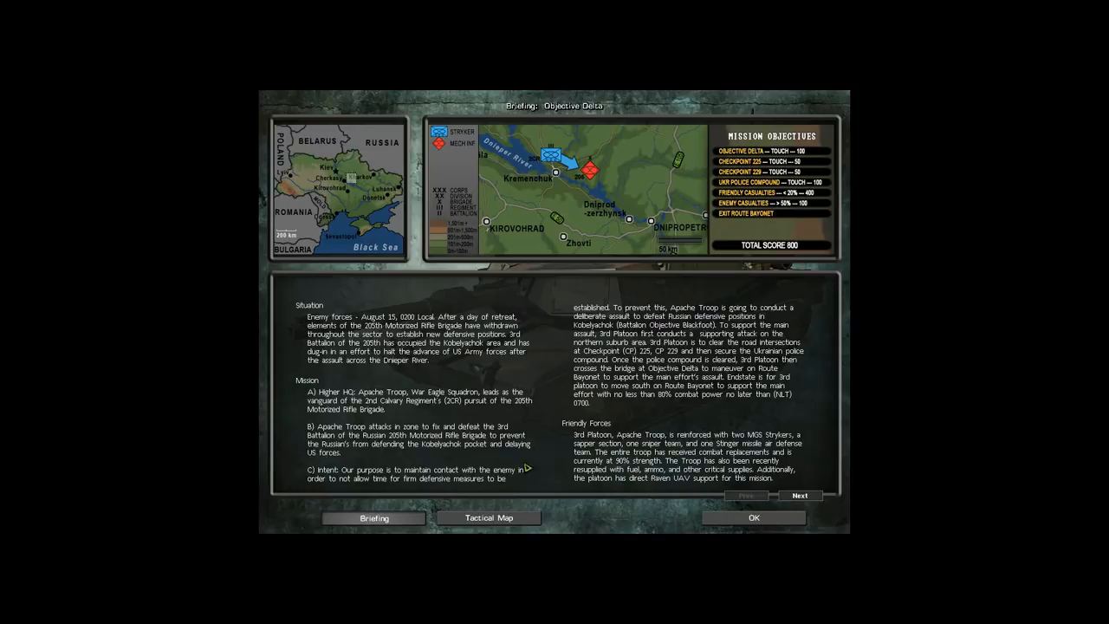
pyautogui.moveTo(431, 311)
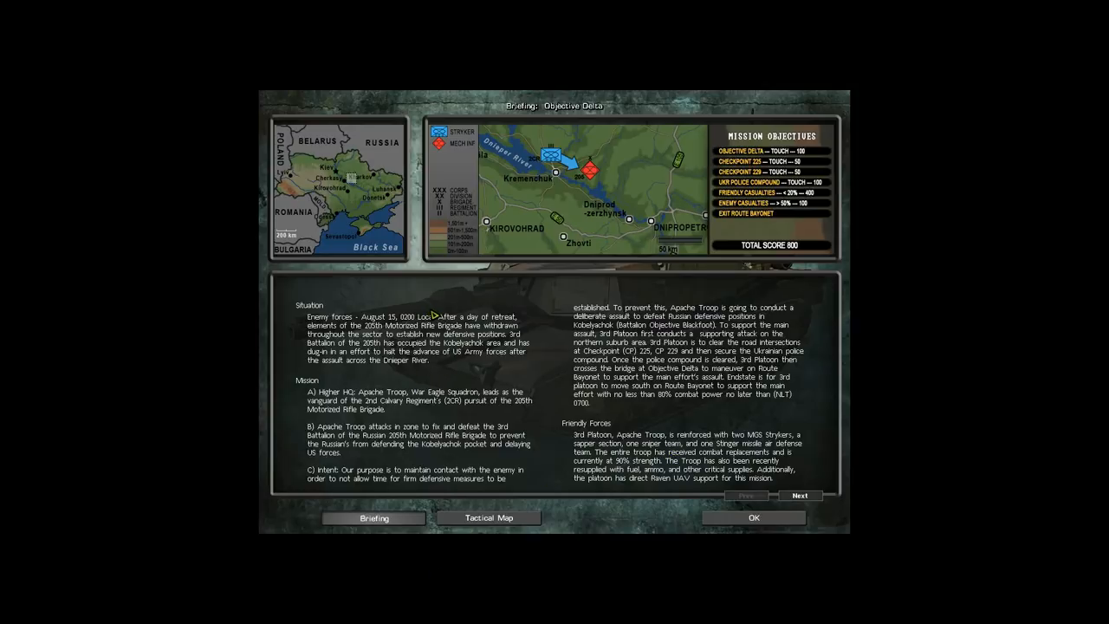
pyautogui.moveTo(411, 345)
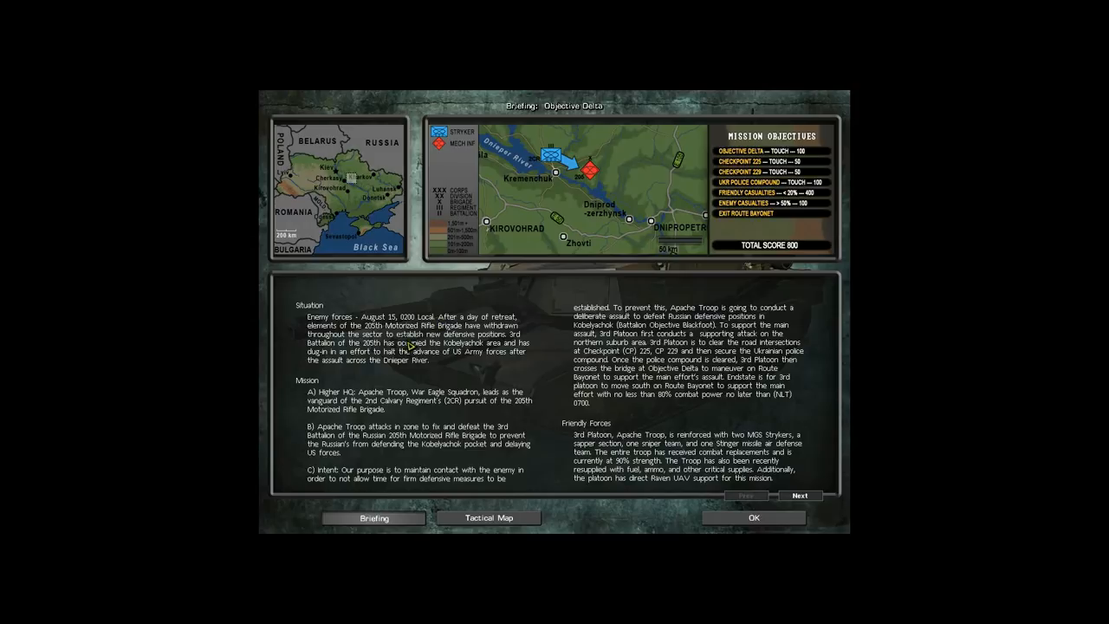
pyautogui.moveTo(411, 364)
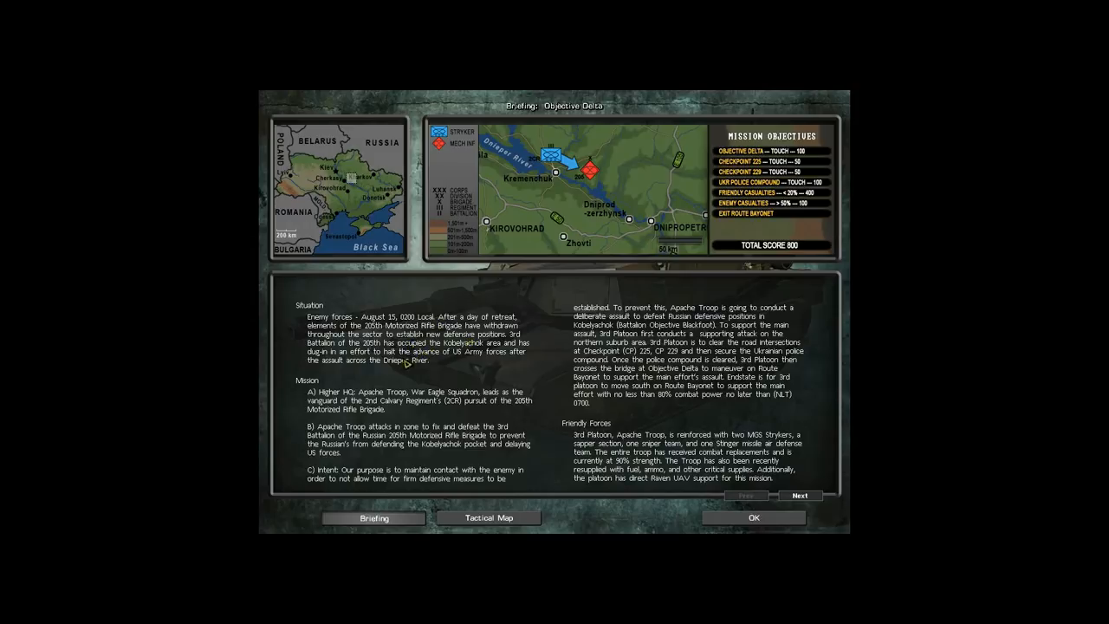
pyautogui.moveTo(416, 407)
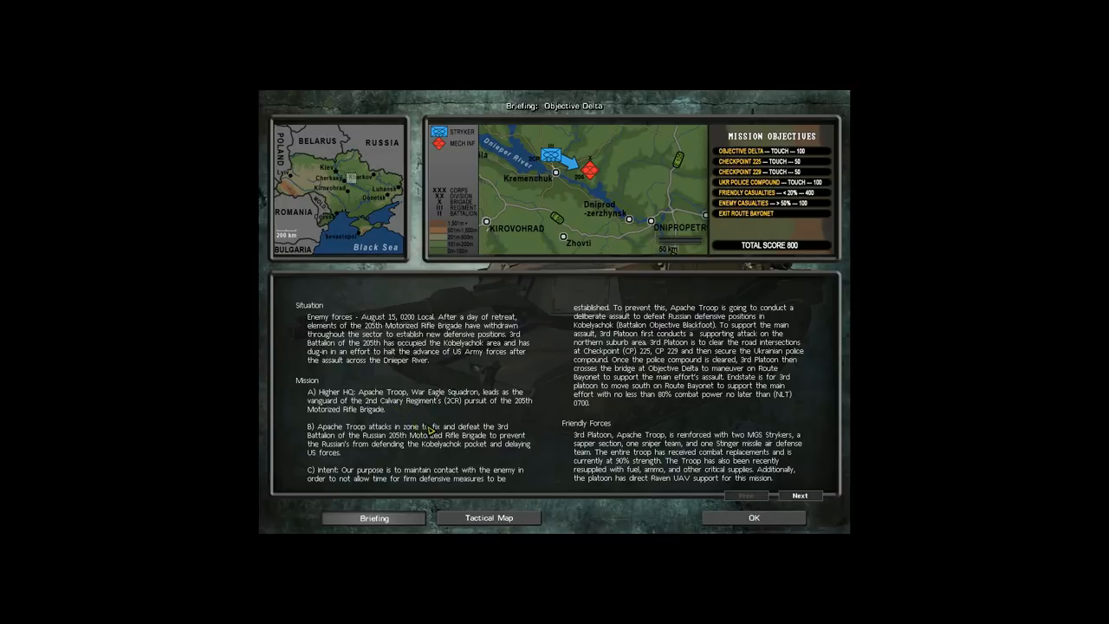
pyautogui.moveTo(424, 447)
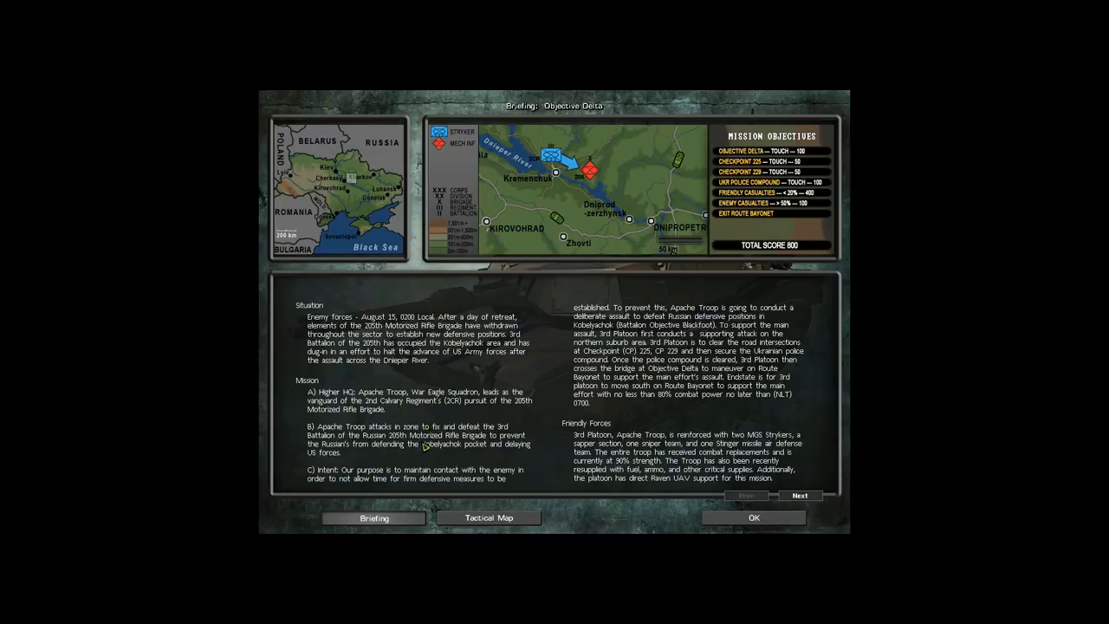
pyautogui.moveTo(407, 479)
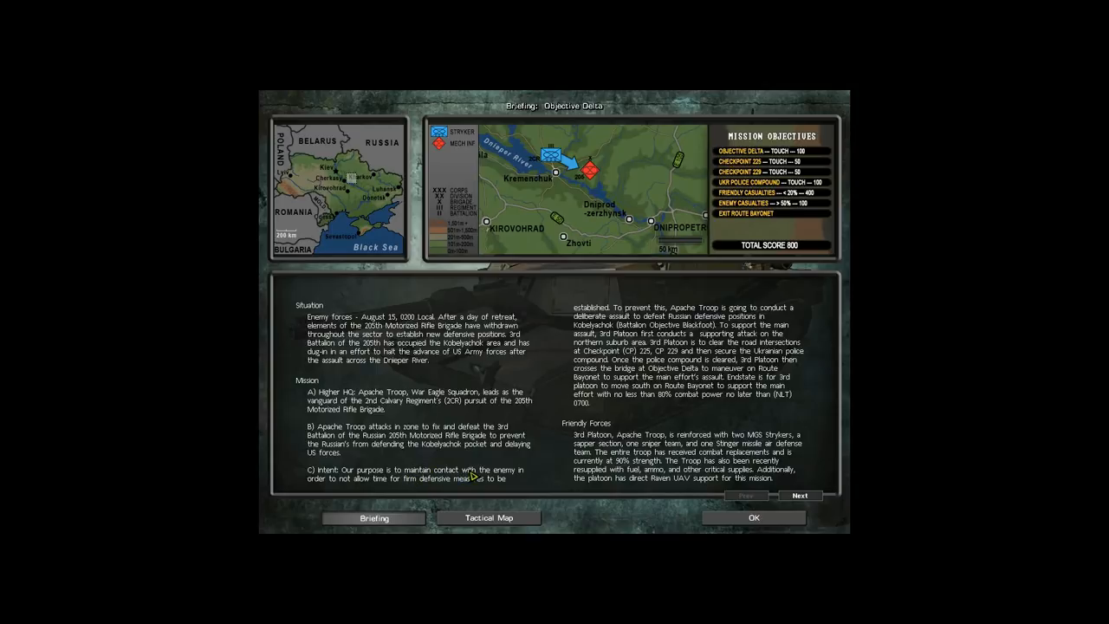
pyautogui.moveTo(522, 466)
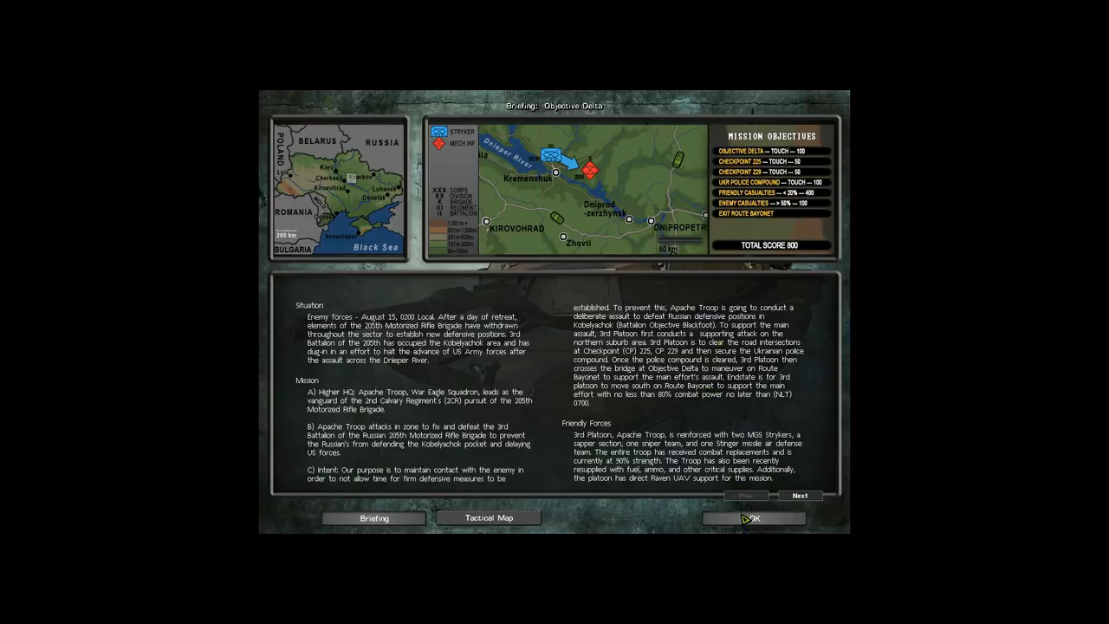
# Dismiss the mission briefing to enter the night setup phase near Checkpoint 229.
pyautogui.click(752, 518)
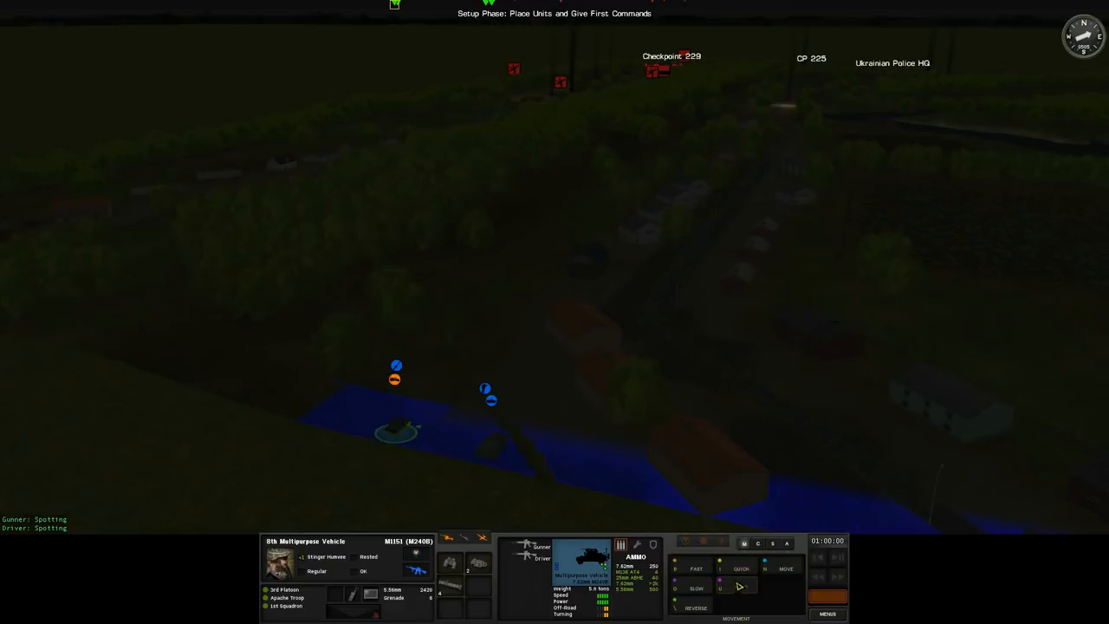
# End setup with Go and pause the first-turn replay at the knocked-out BMP-2M.
pyautogui.click(741, 569)
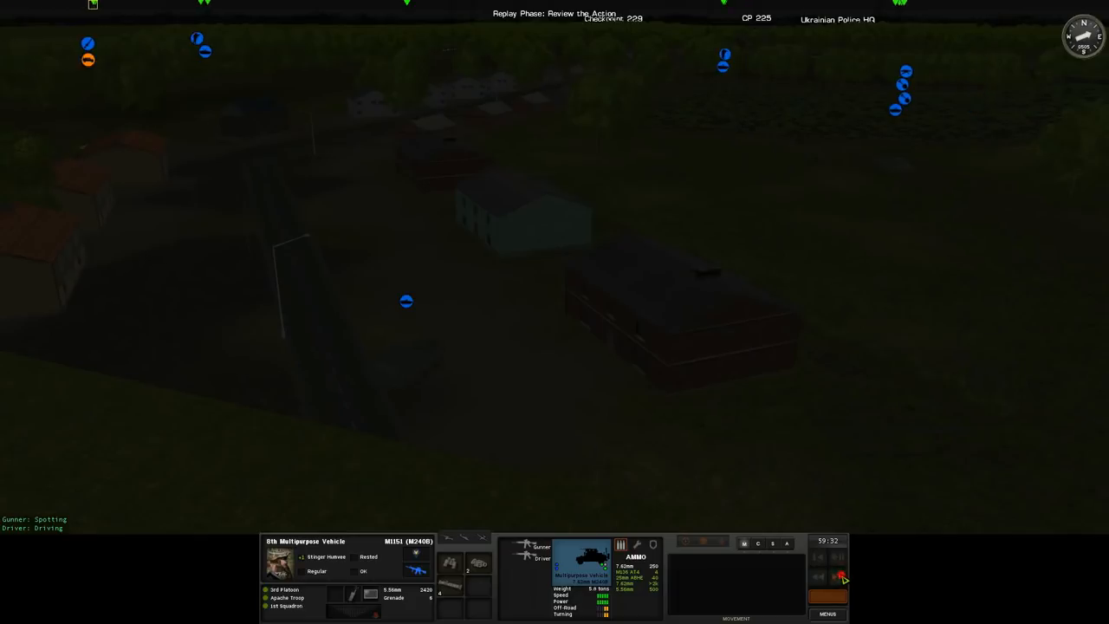
pyautogui.click(818, 579)
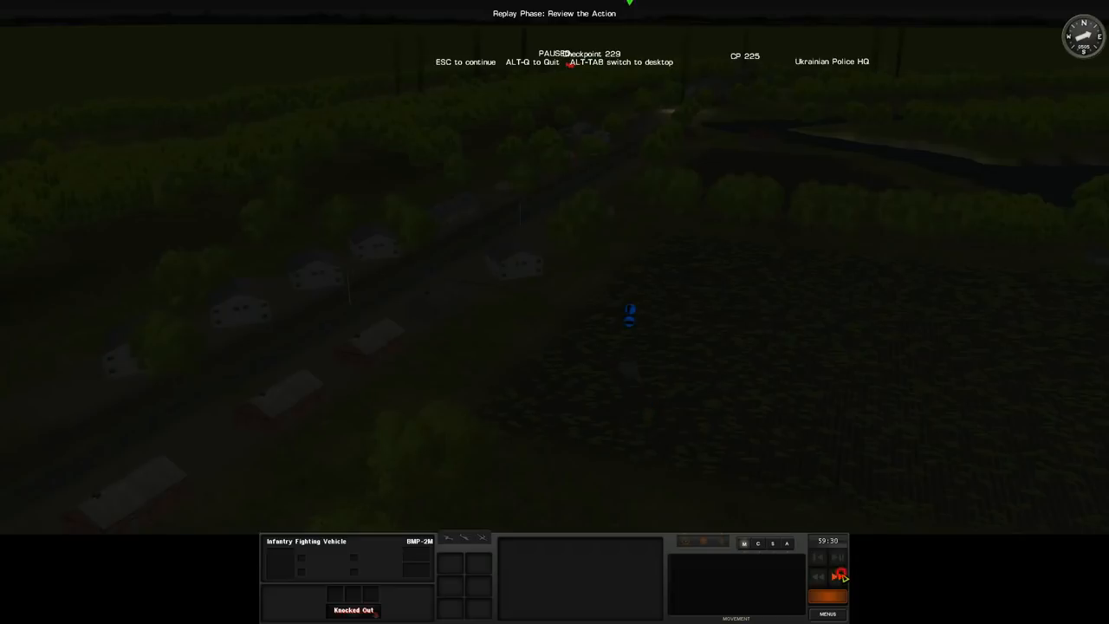
# Play the replay to its end, rewind to the turn's start, and play it again.
pyautogui.click(839, 574)
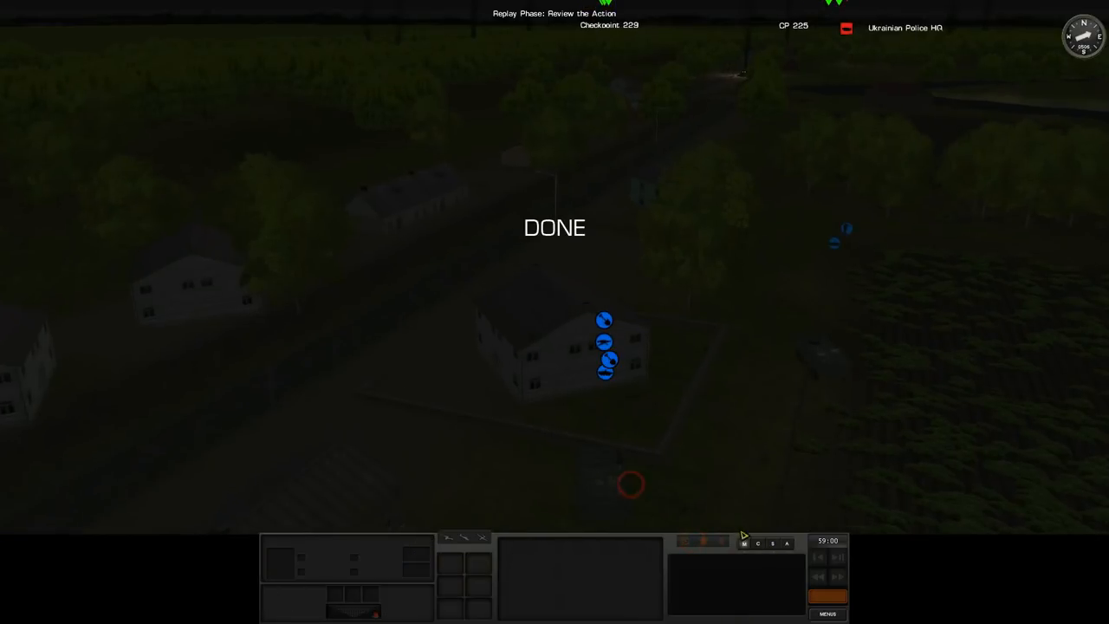
pyautogui.click(819, 559)
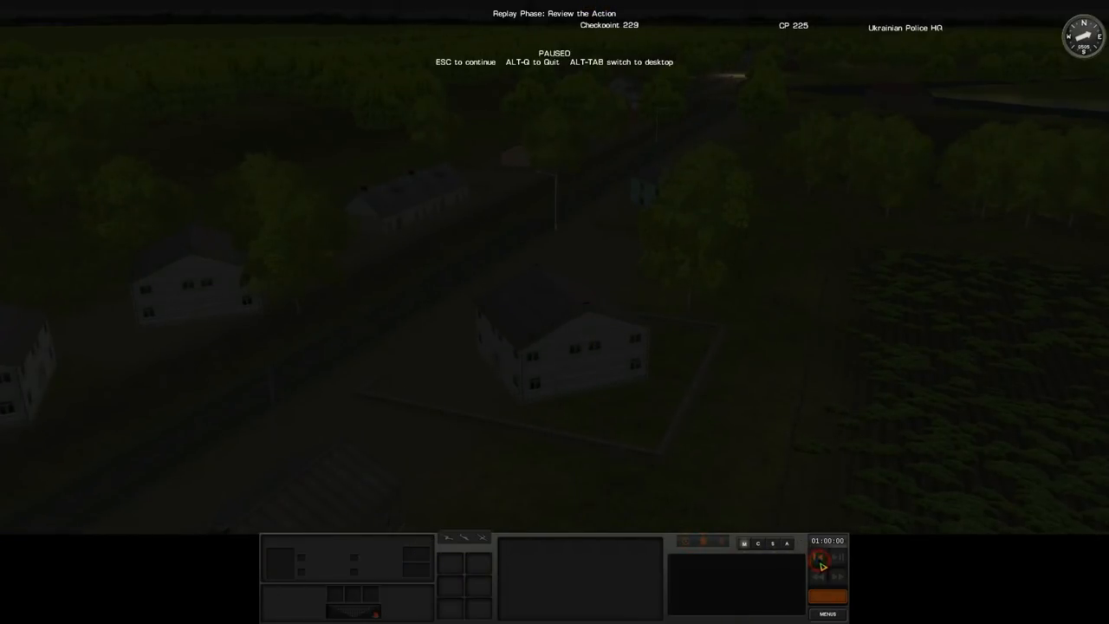
pyautogui.click(822, 558)
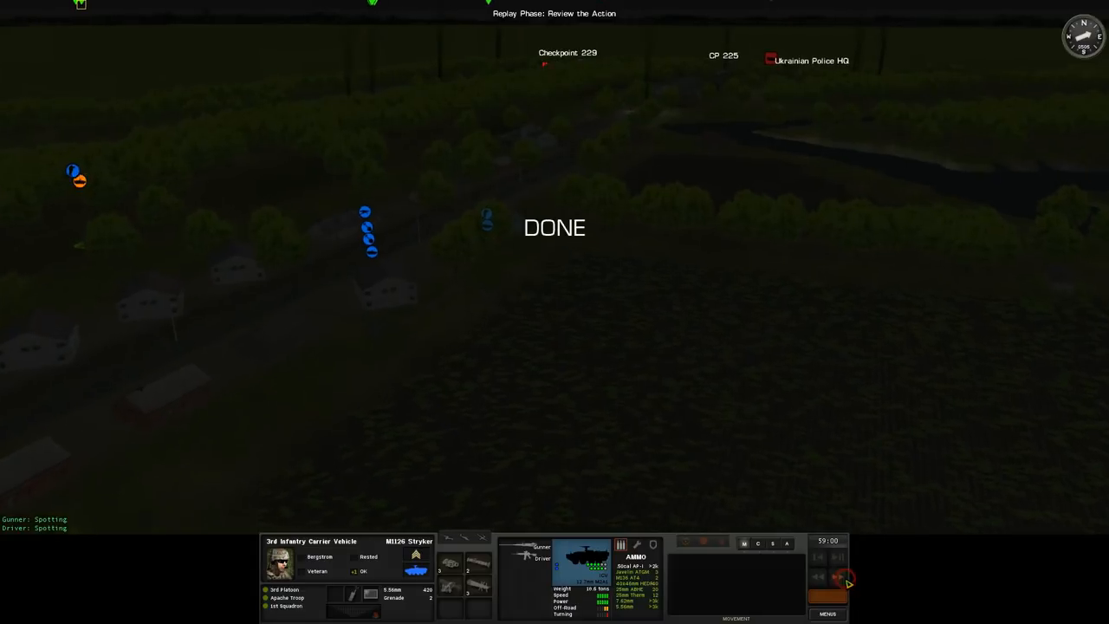
# Enter the command phase and plot a quick move for 3rd Team, then check the machinegun team's combat orders.
pyautogui.click(848, 583)
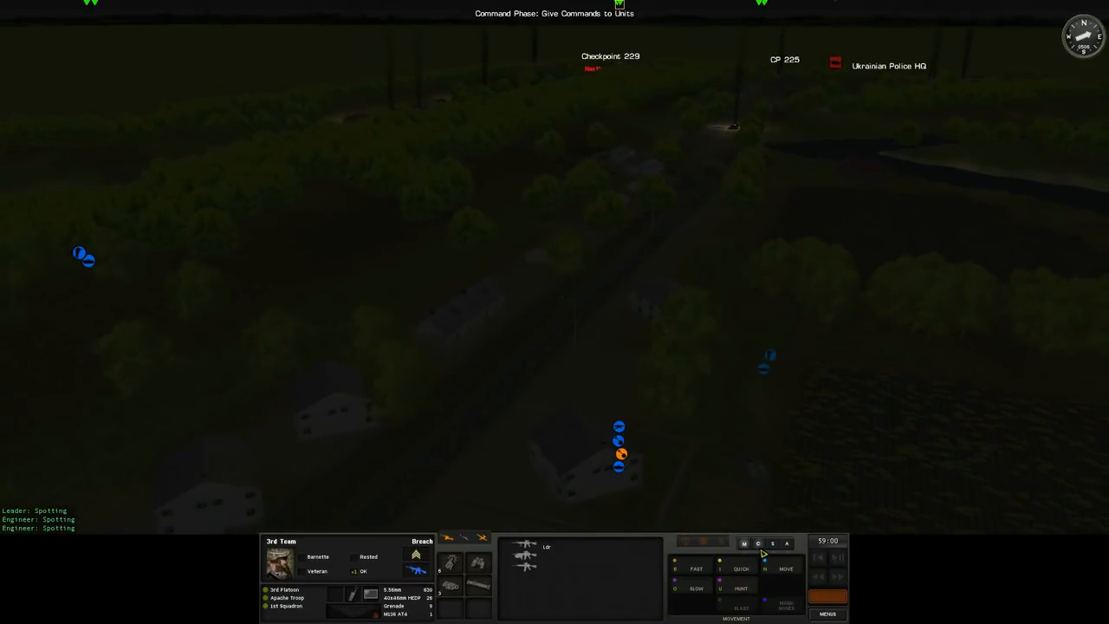
pyautogui.click(759, 544)
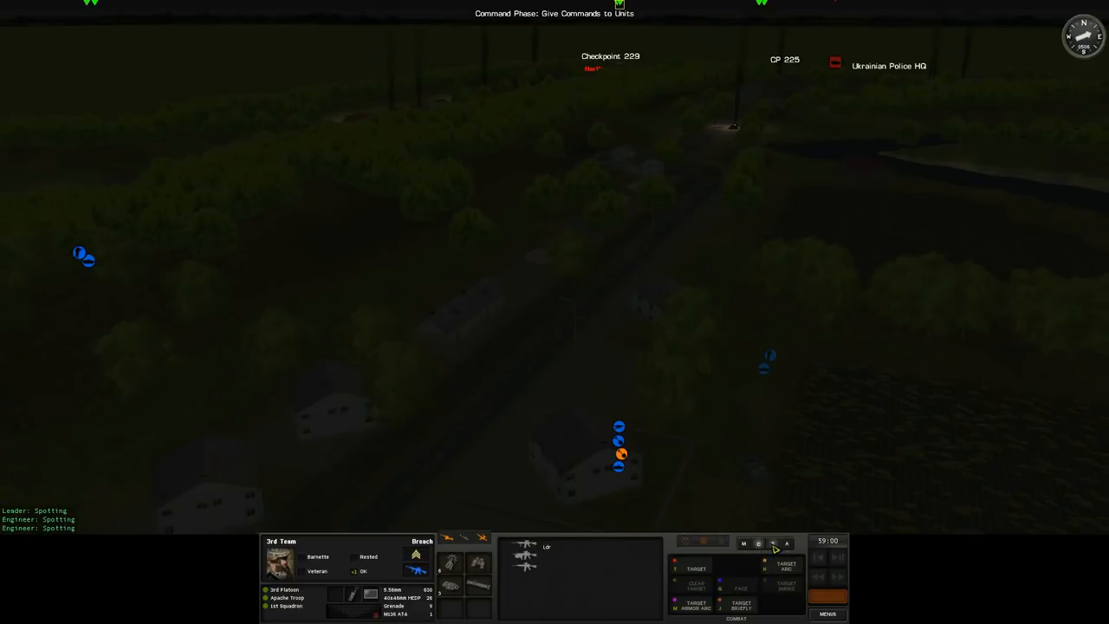
pyautogui.click(773, 544)
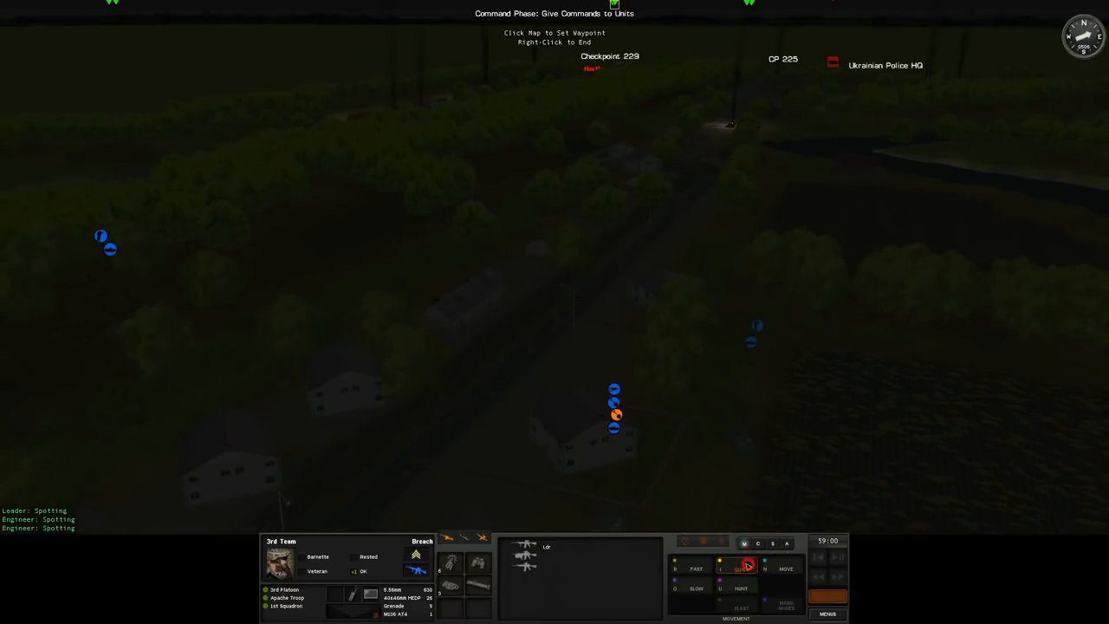
pyautogui.click(590, 433)
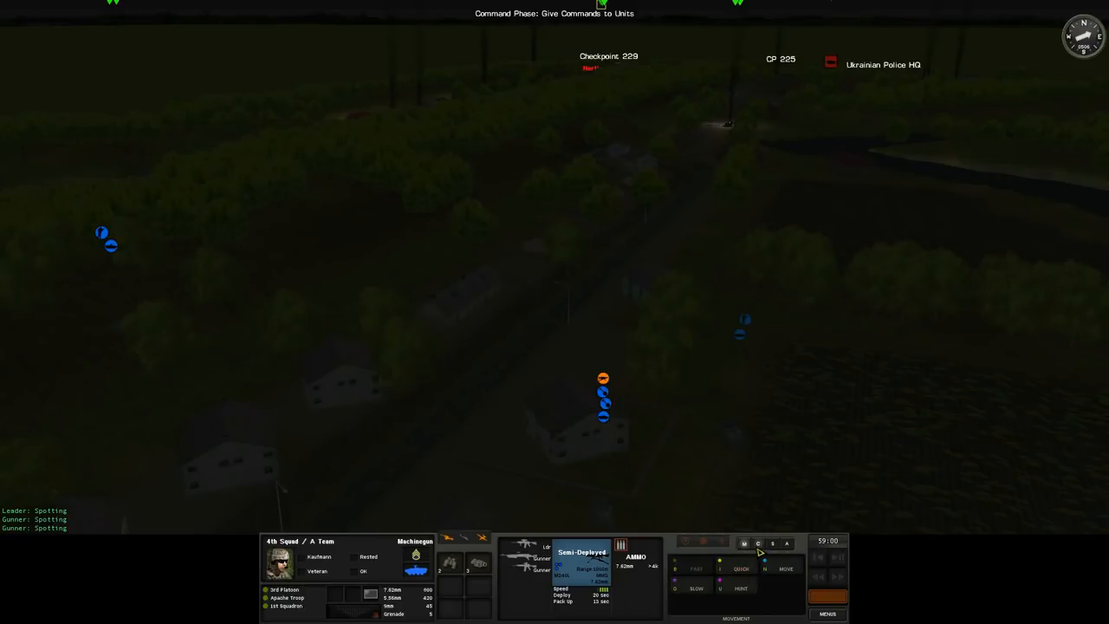
pyautogui.click(758, 545)
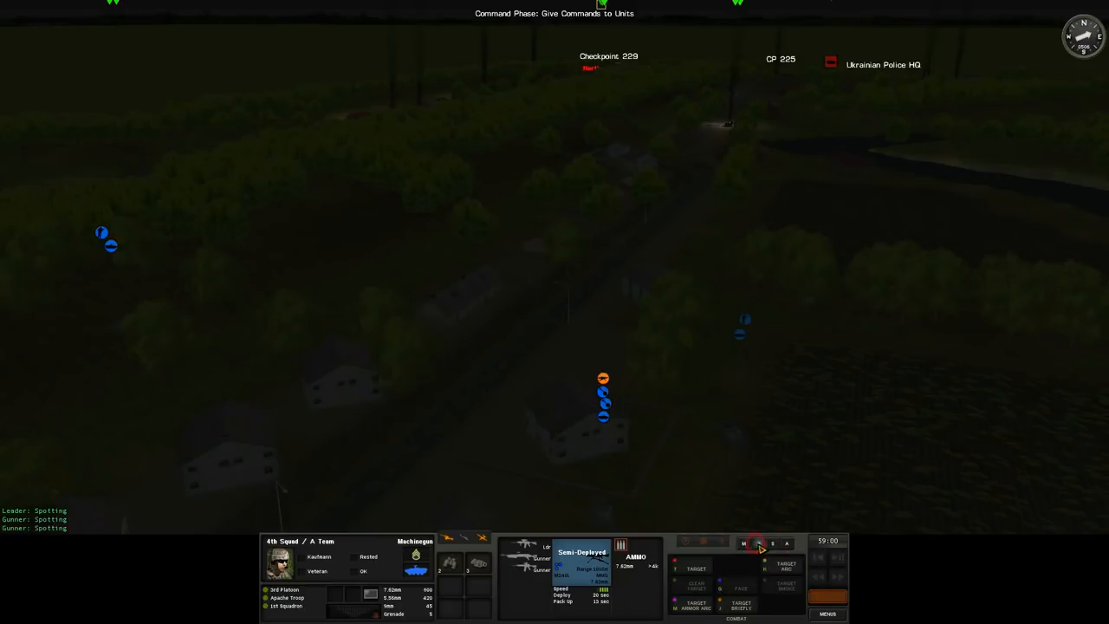
pyautogui.click(757, 544)
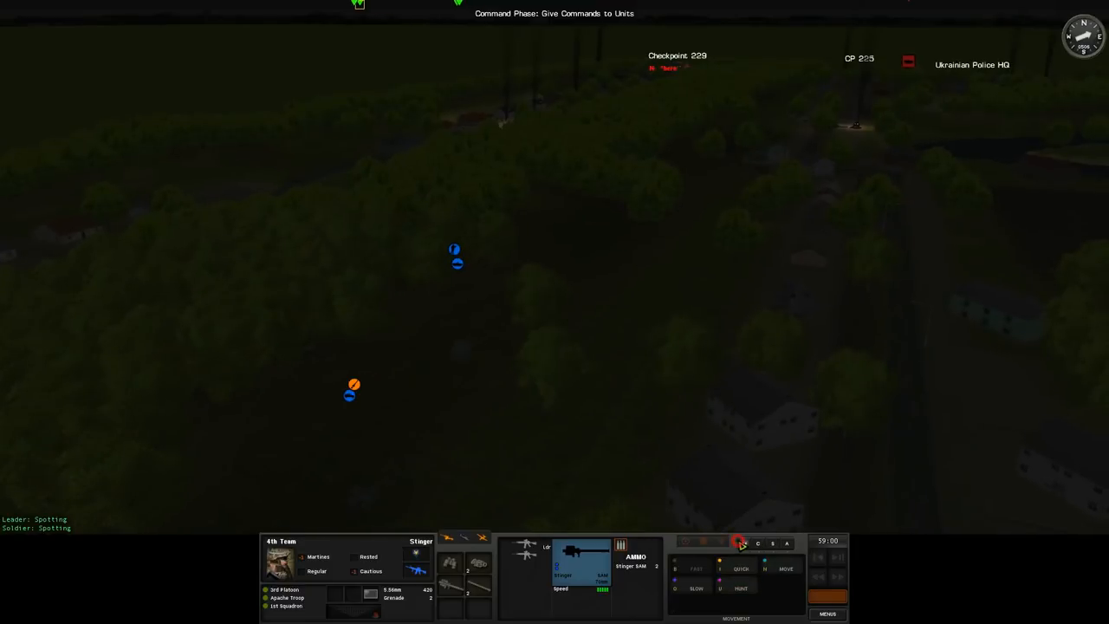
# Quick-move the 6th Mobile Gun System forward and run the turn.
pyautogui.click(741, 568)
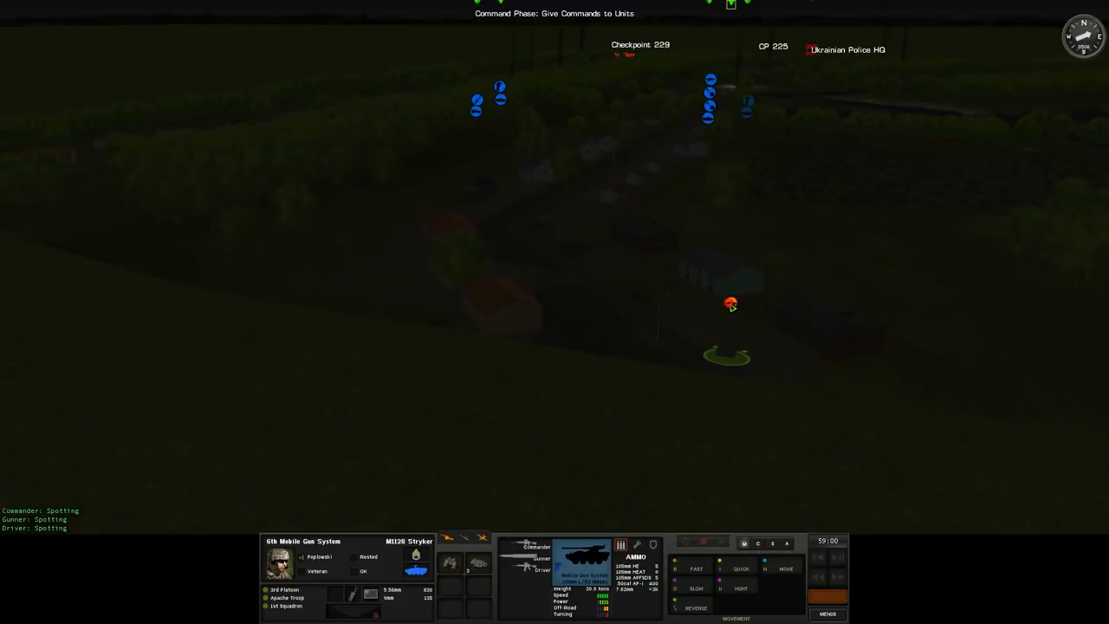
pyautogui.click(741, 569)
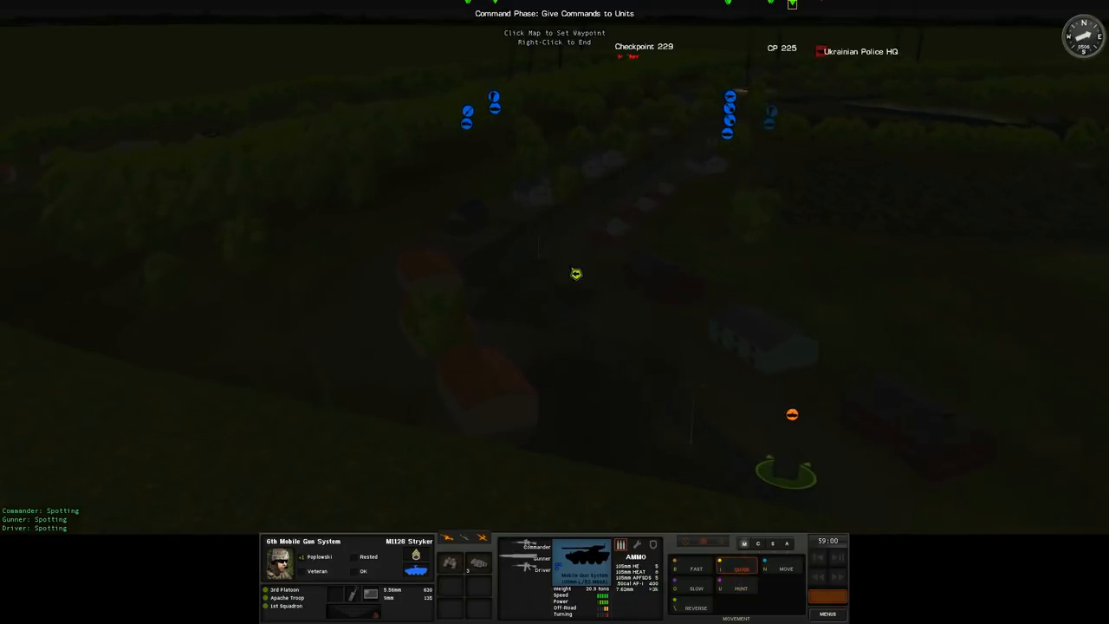
pyautogui.click(523, 283)
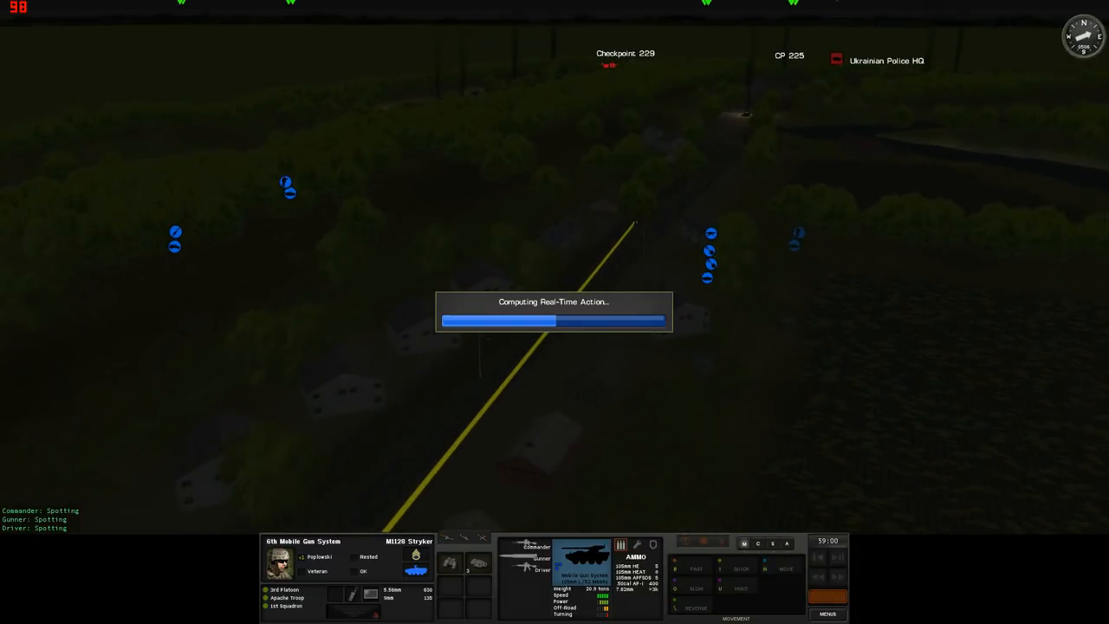
pyautogui.click(827, 598)
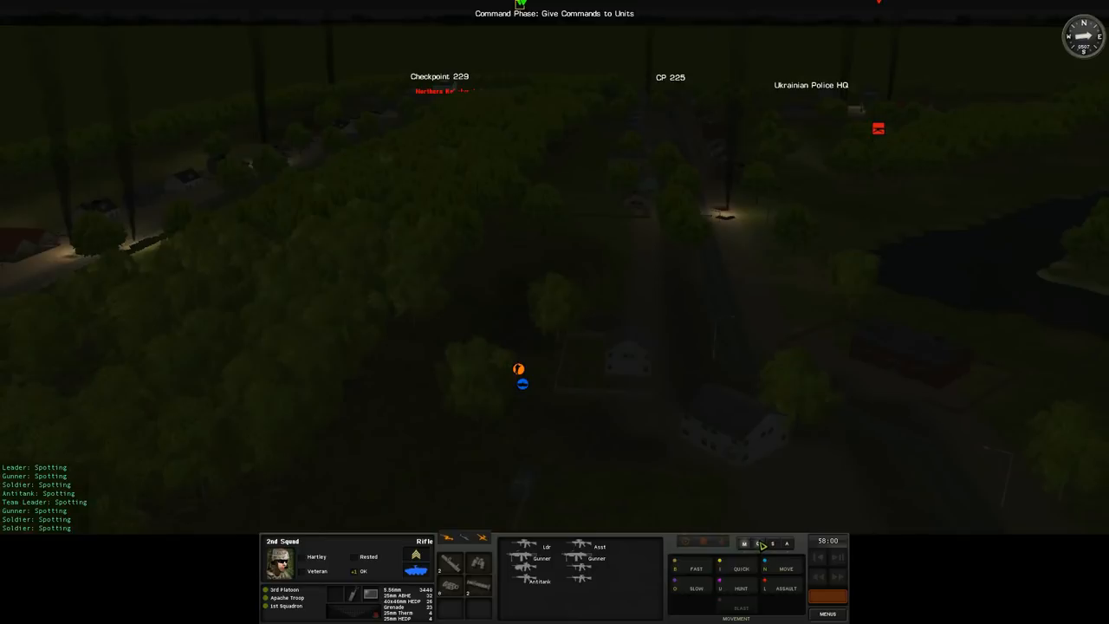
# Review 2nd Squad's orders, then order the 3rd Infantry Carrier Vehicle to hunt forward.
pyautogui.click(771, 544)
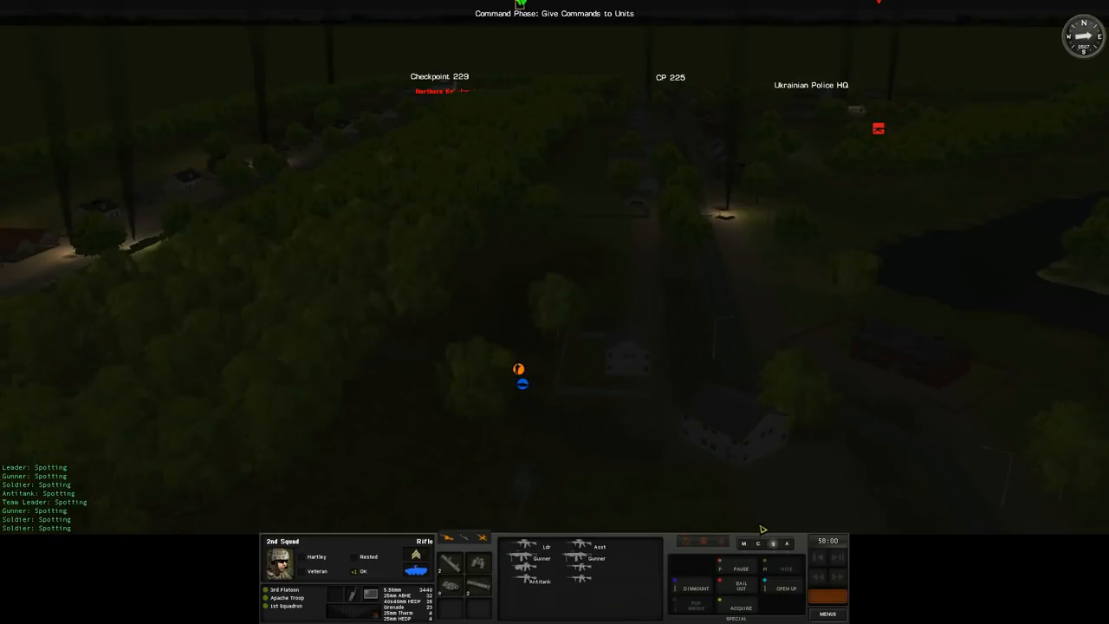
pyautogui.click(744, 543)
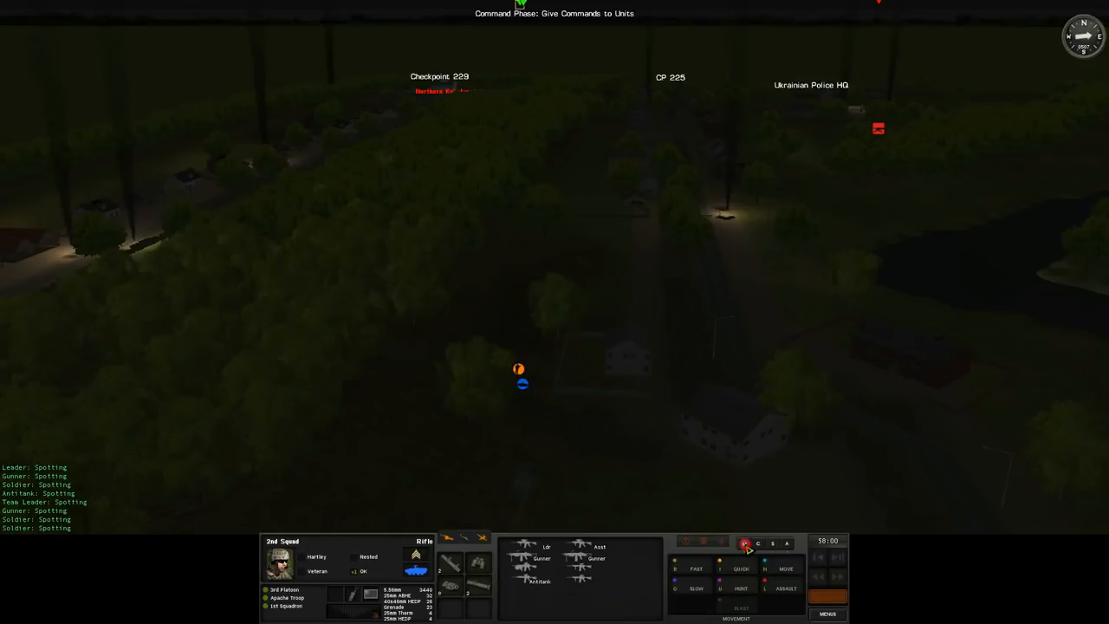
pyautogui.click(744, 543)
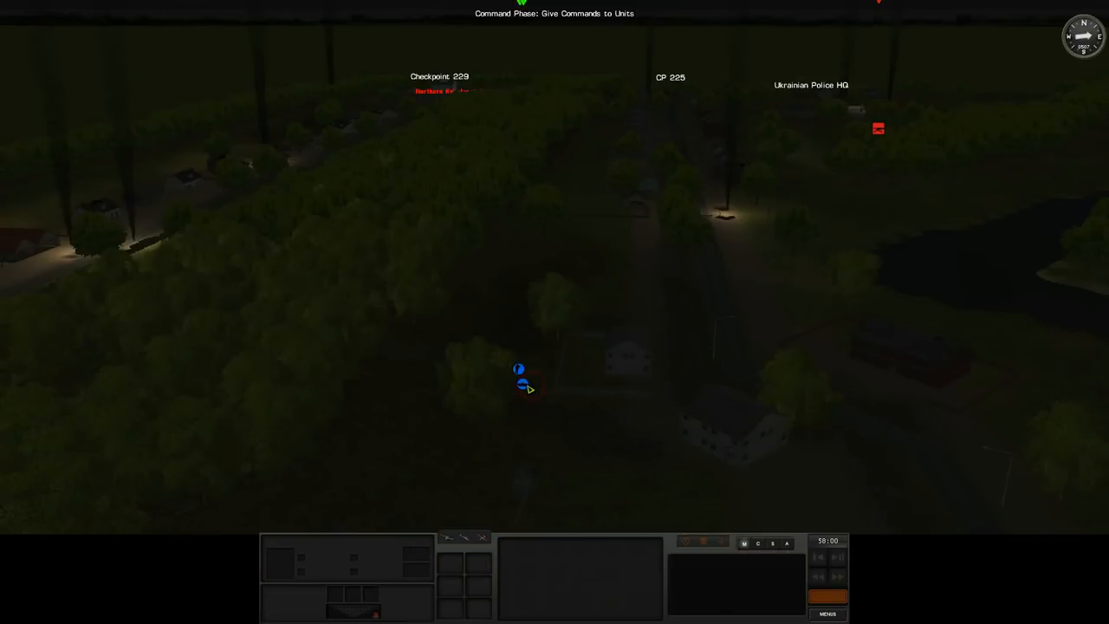
pyautogui.click(520, 384)
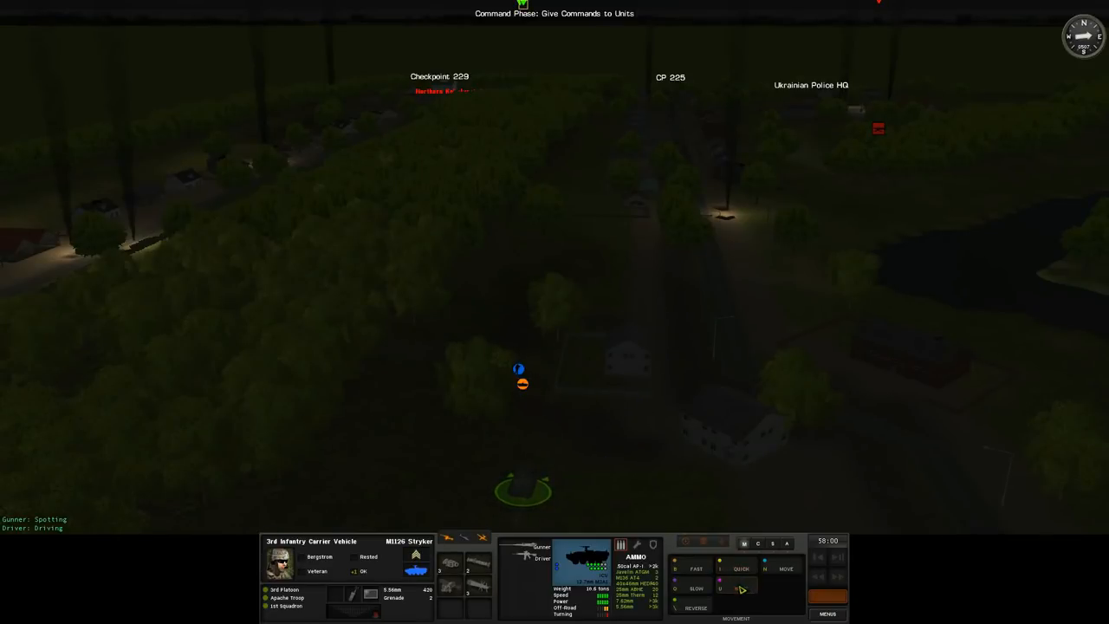
pyautogui.click(742, 589)
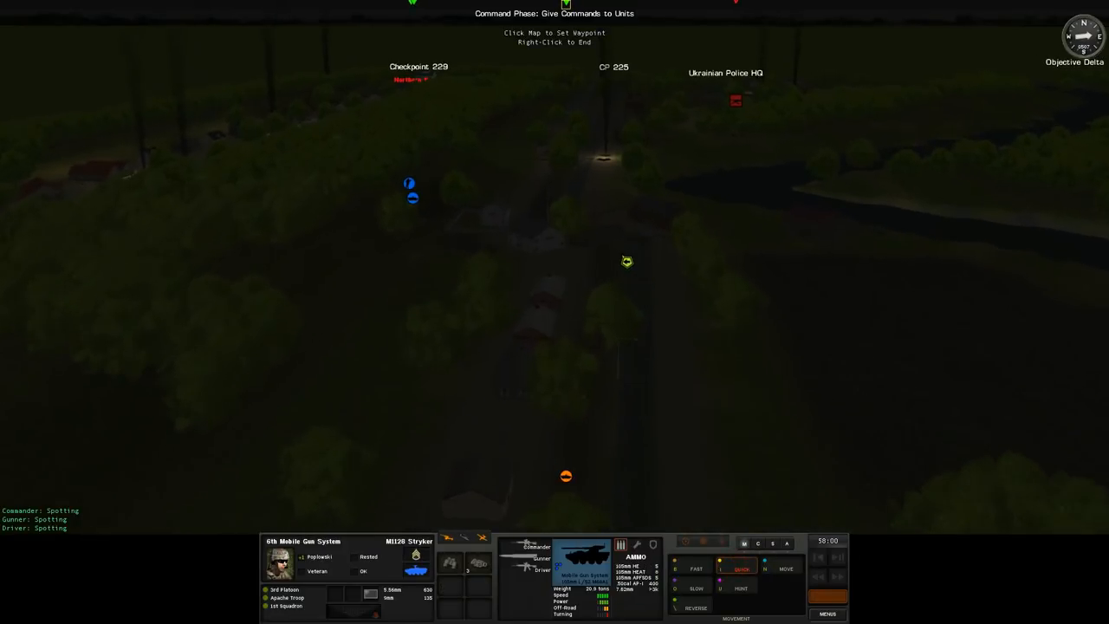
pyautogui.click(615, 226)
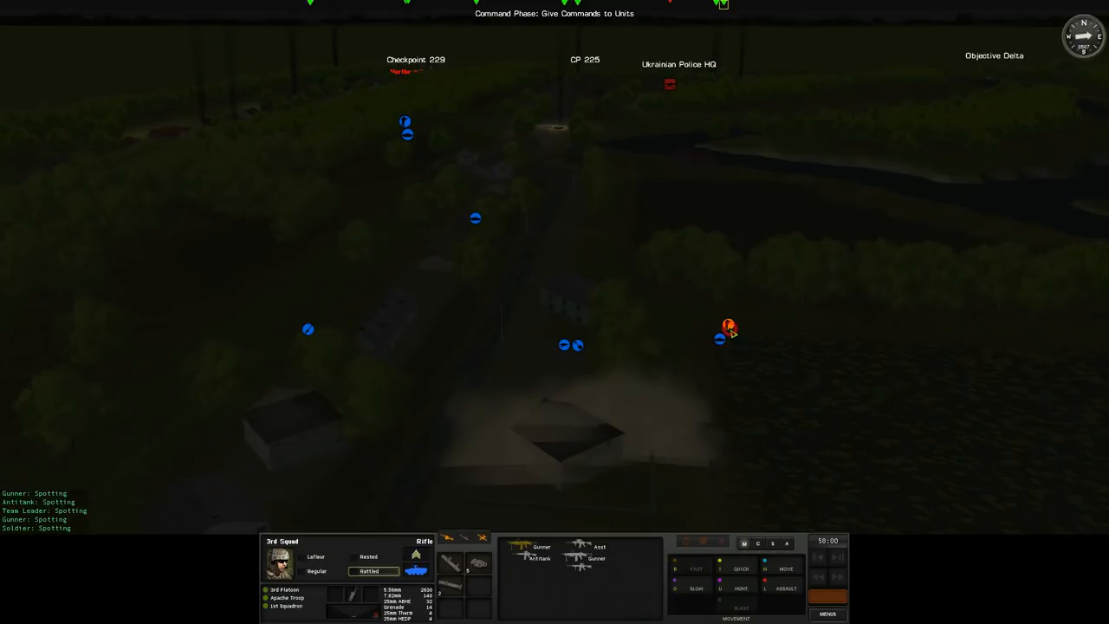
# Send the 4th Infantry Carrier Vehicle on a quick move forward and run the turn.
pyautogui.click(757, 543)
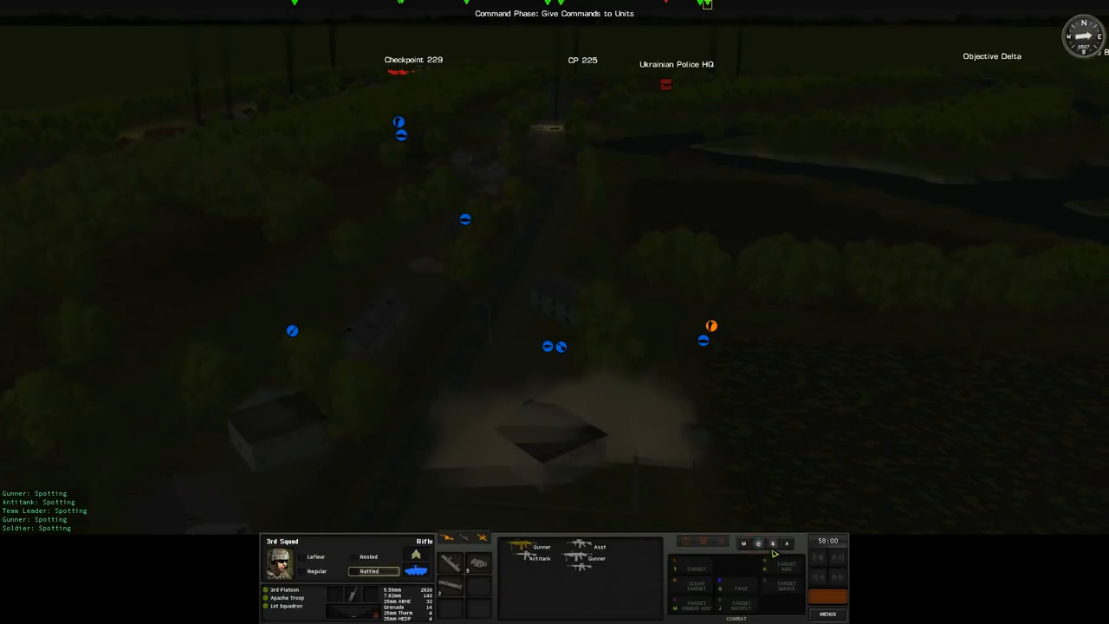
pyautogui.click(758, 543)
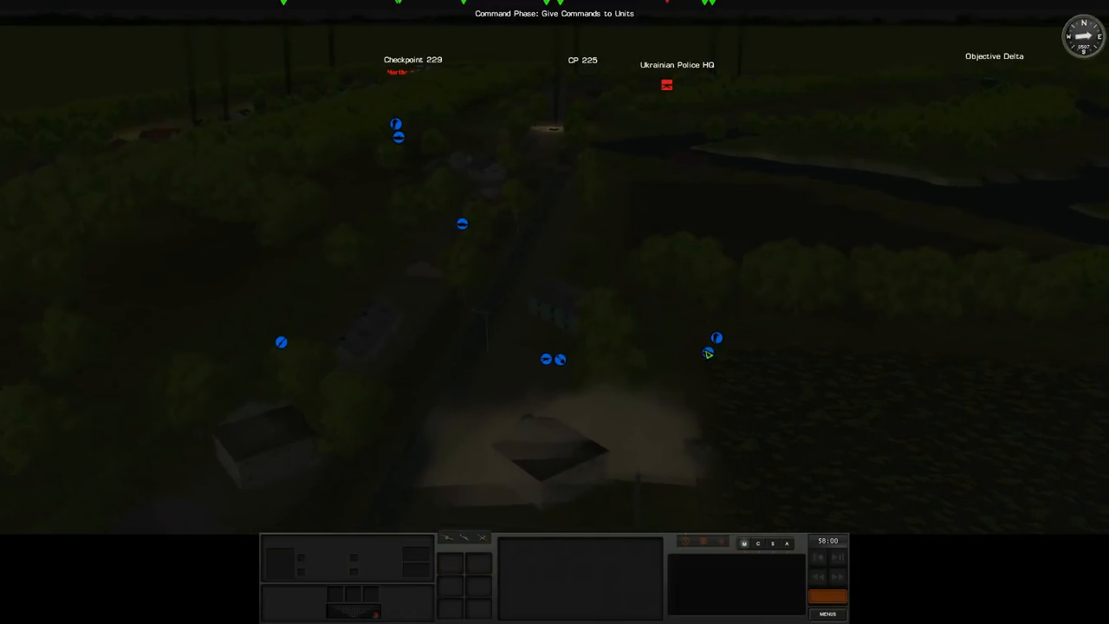
pyautogui.click(708, 354)
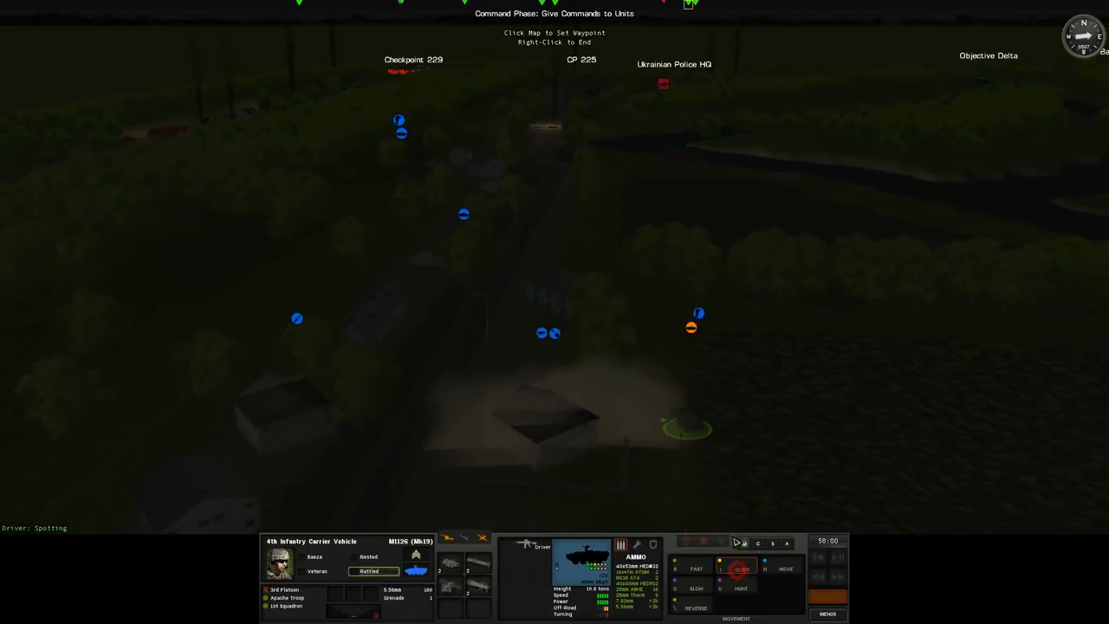
pyautogui.click(673, 214)
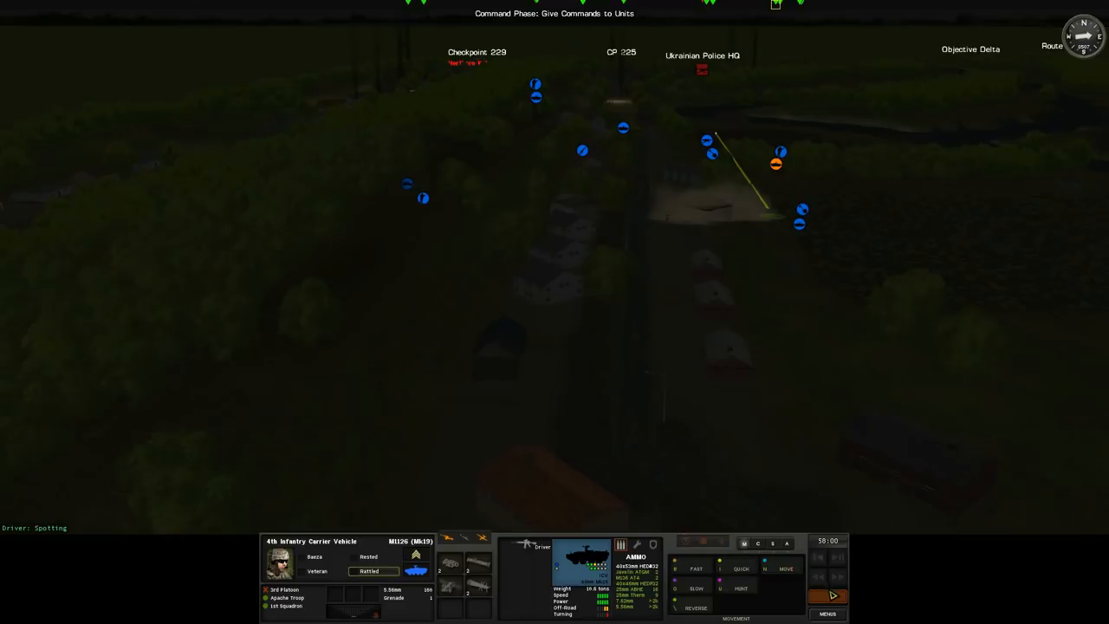
pyautogui.click(829, 596)
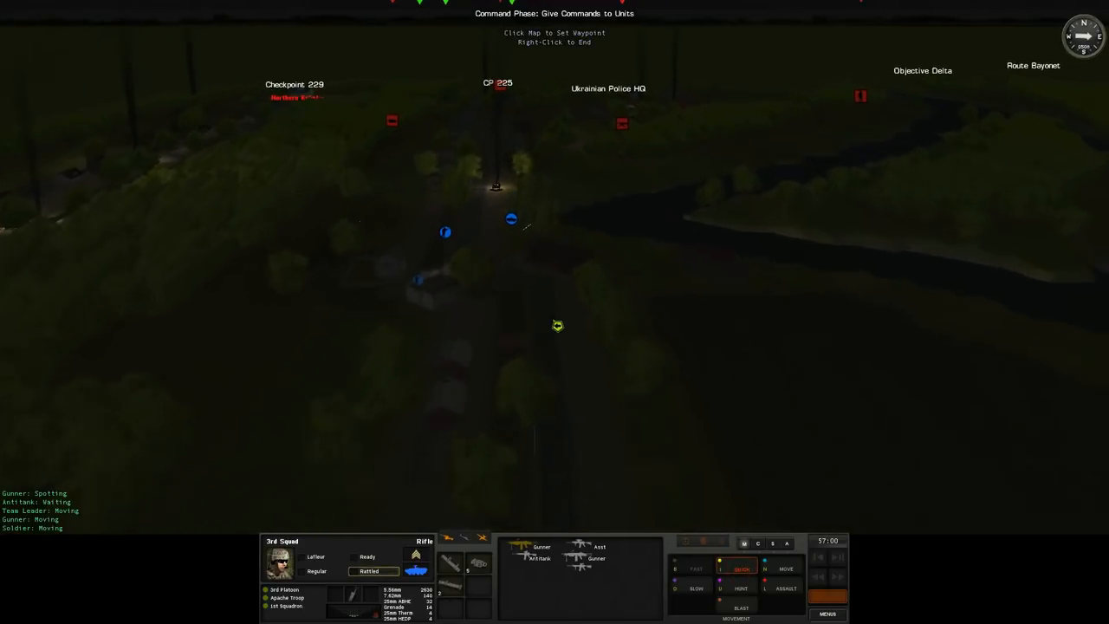
# Set the quick-move destinations for 3rd Squad and the 3rd Team breach unit.
pyautogui.click(618, 364)
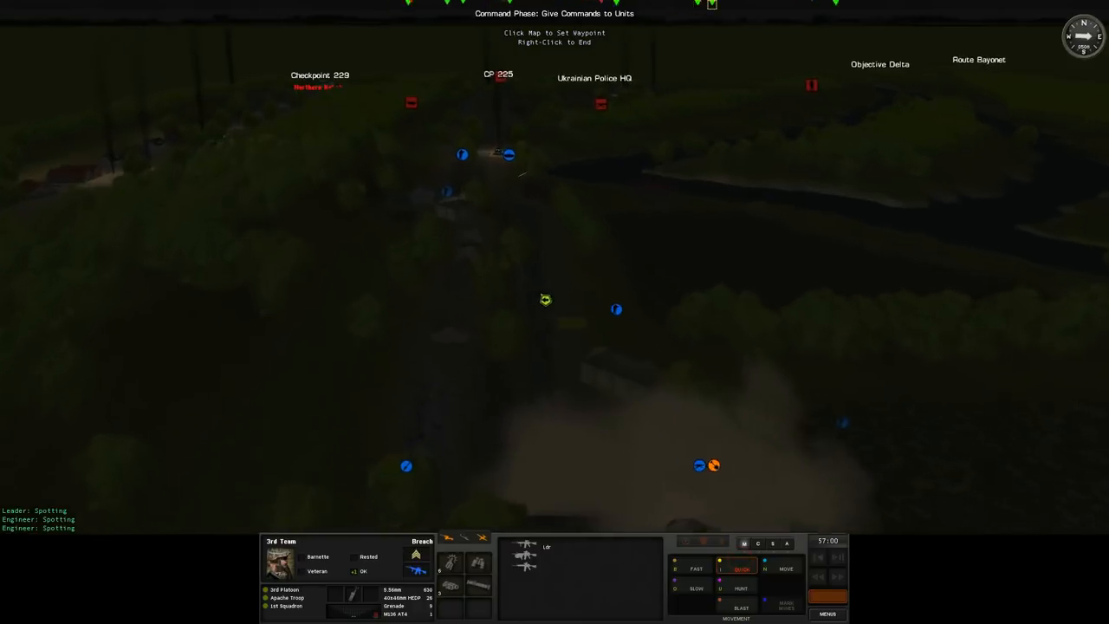
pyautogui.click(511, 275)
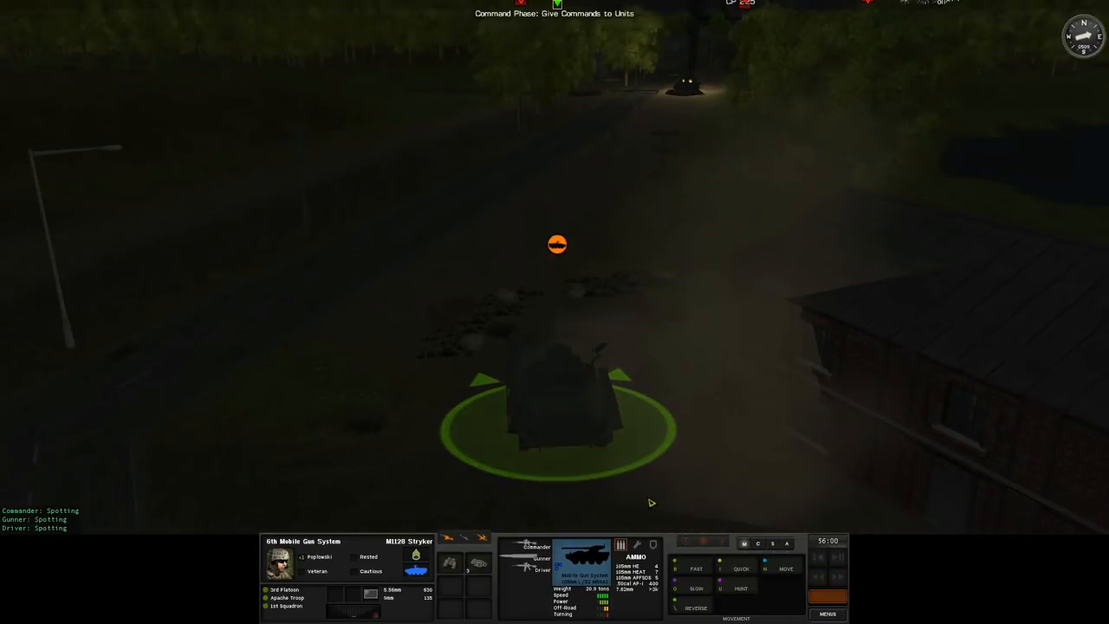
# Quick-move the 1st Team breach unit to its destination and run the turn.
pyautogui.click(741, 570)
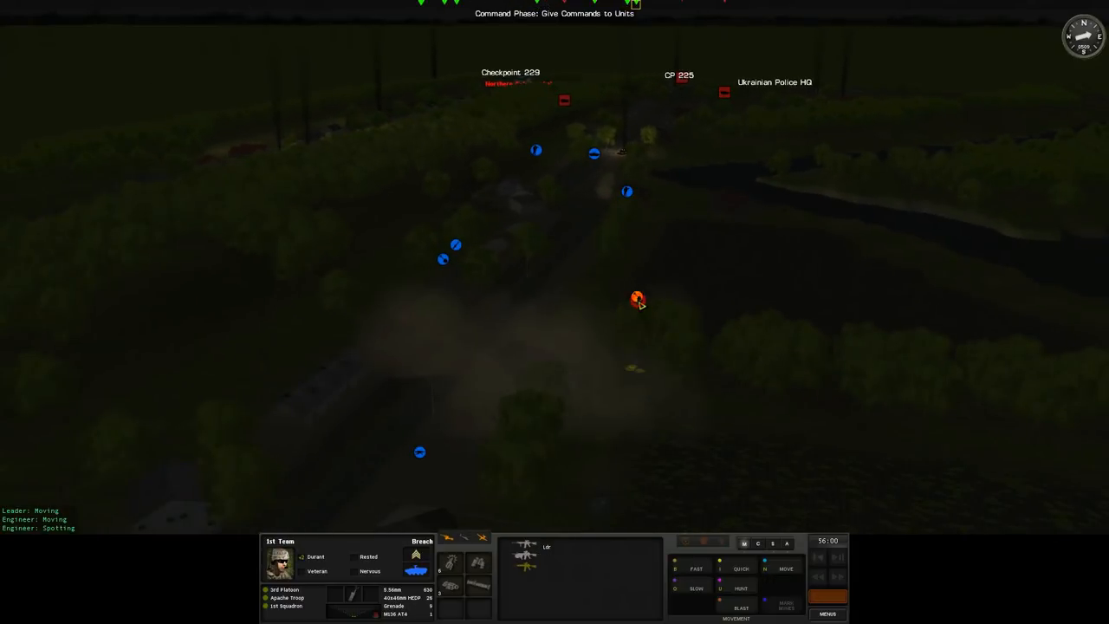
pyautogui.click(741, 569)
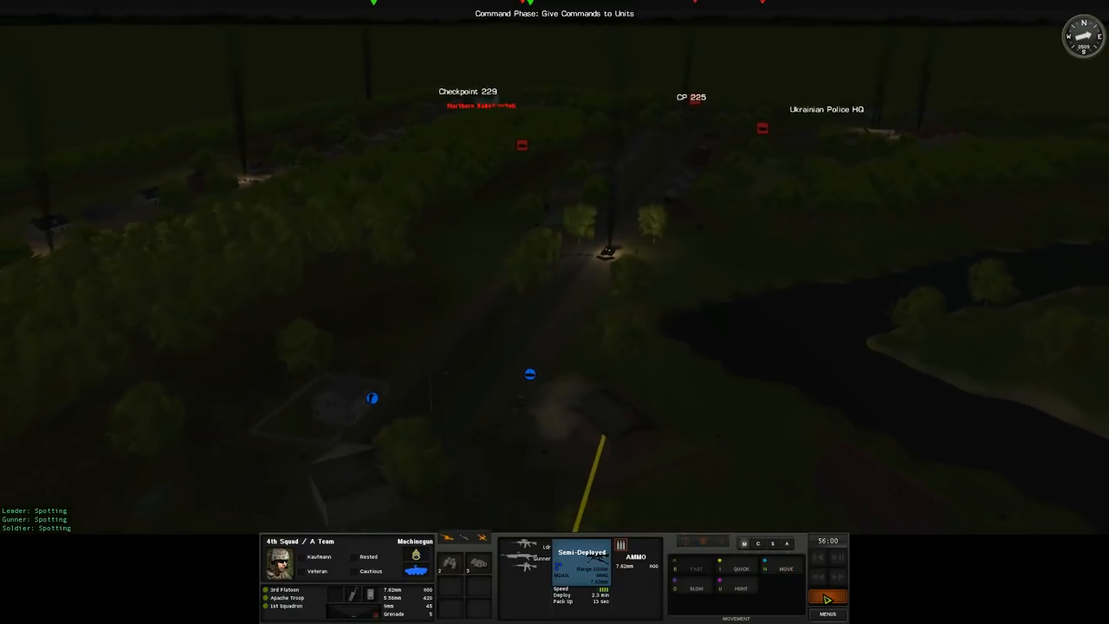
pyautogui.click(826, 598)
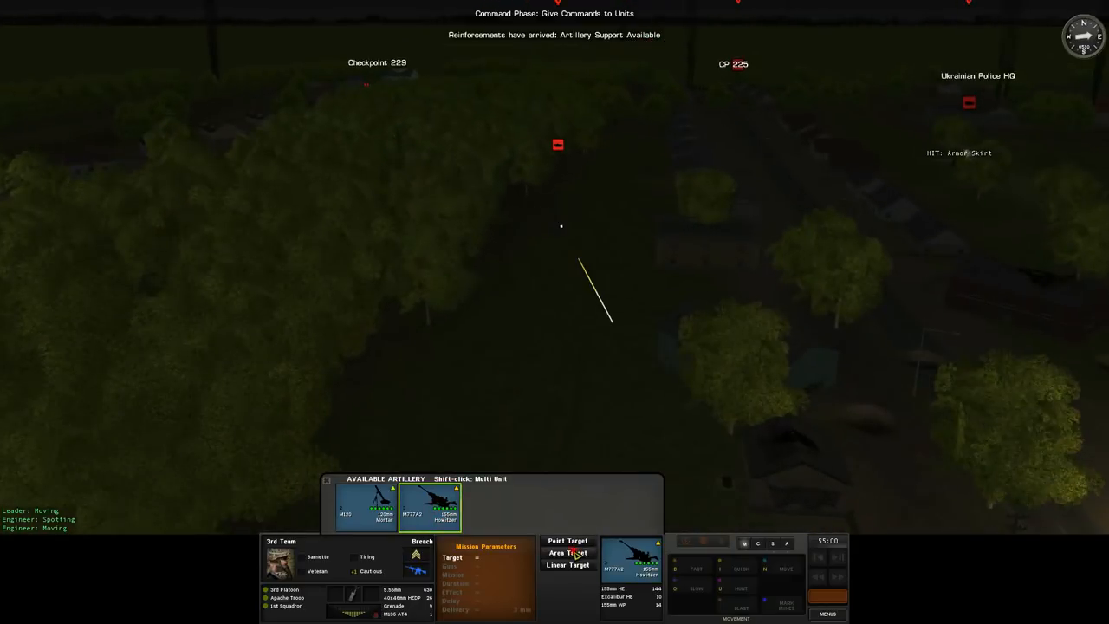
# Order a long 155mm howitzer area barrage on the woods and confirm the mission.
pyautogui.click(568, 540)
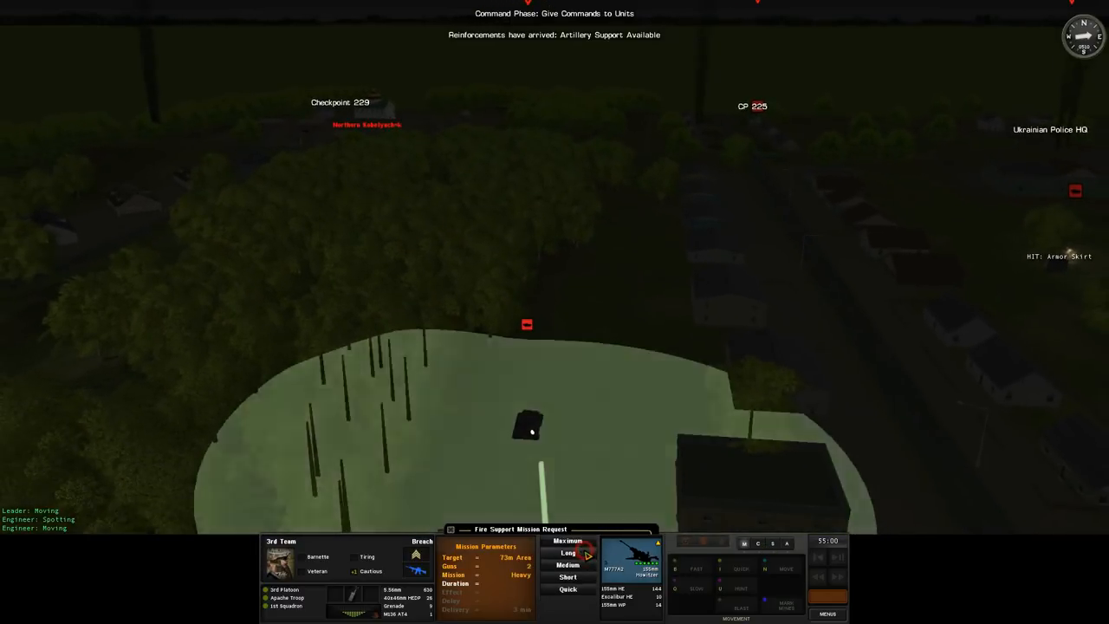
pyautogui.click(568, 553)
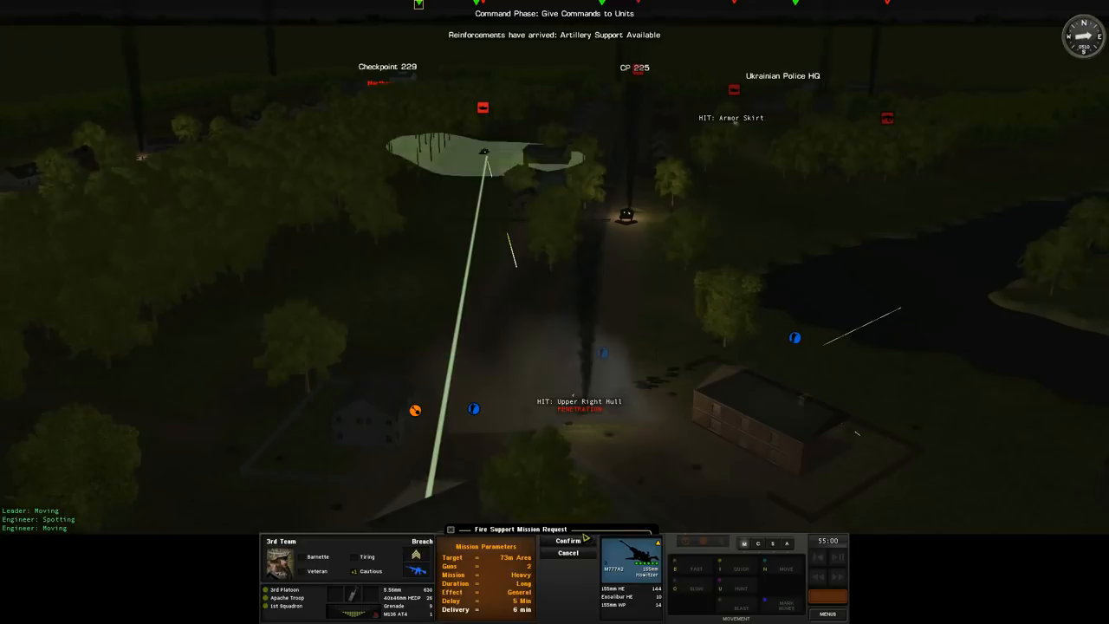
pyautogui.click(568, 540)
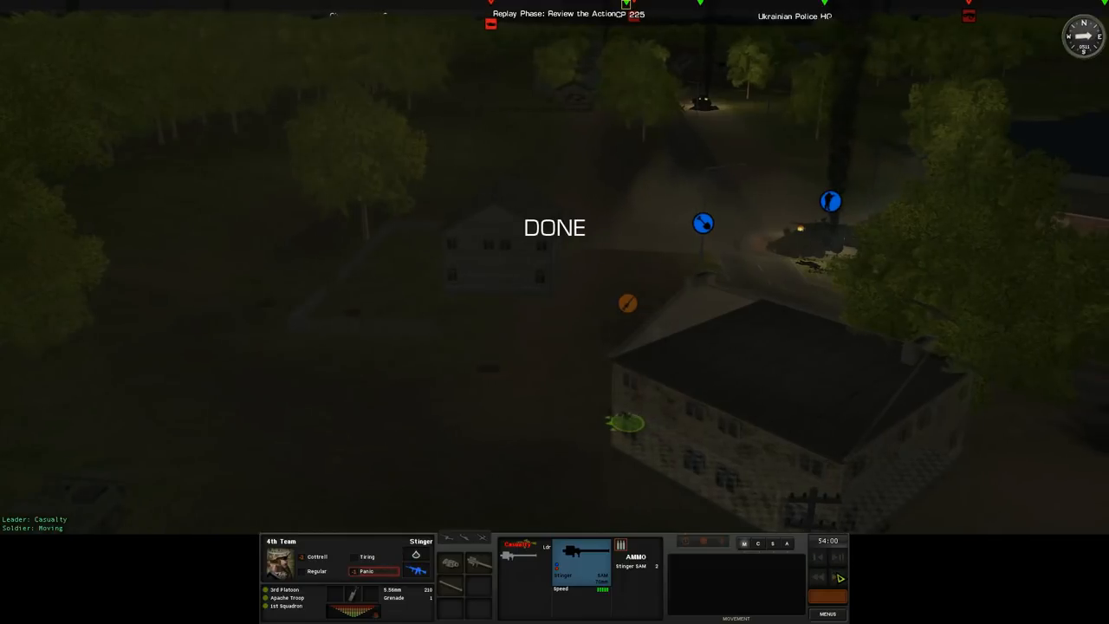
# Leave the replay, select 3rd Squad to view its combat orders, then run the turn.
pyautogui.click(827, 595)
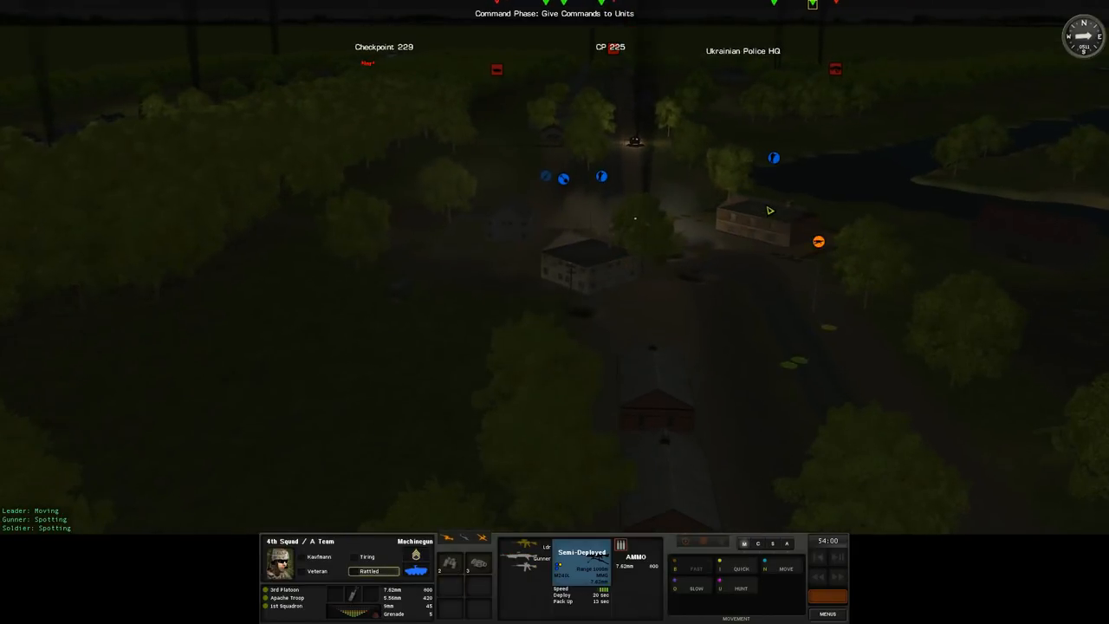
pyautogui.click(742, 568)
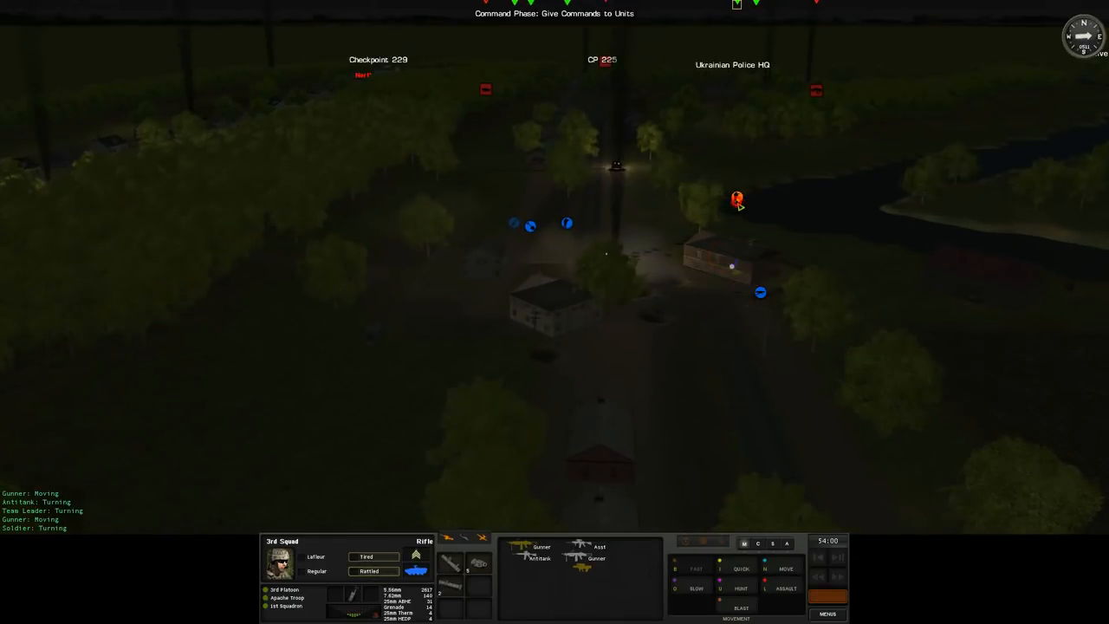
pyautogui.click(761, 543)
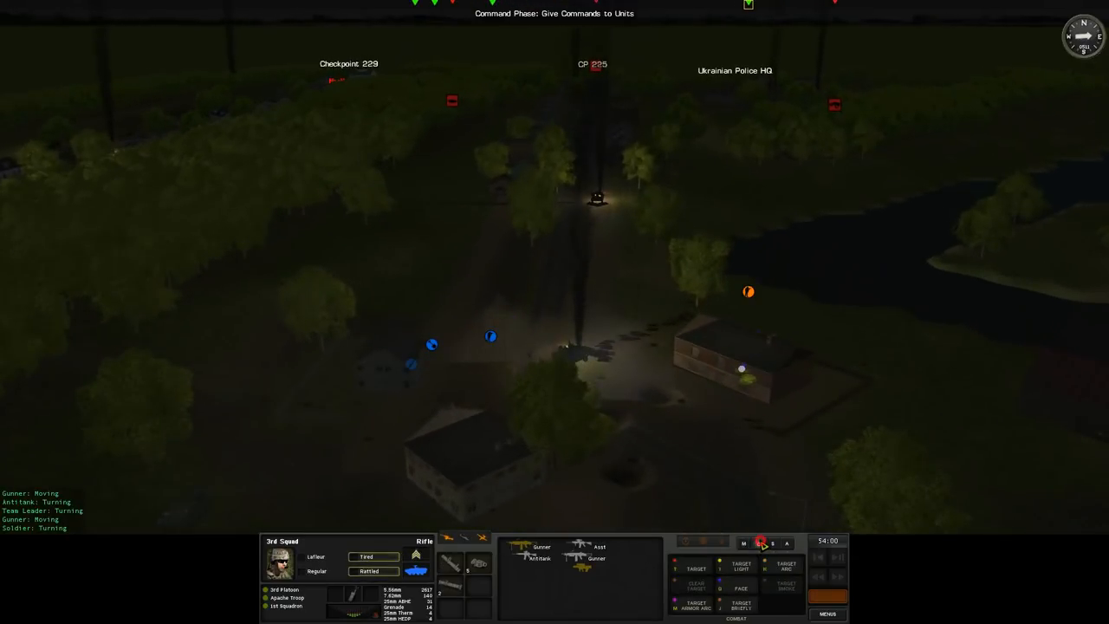
pyautogui.click(758, 543)
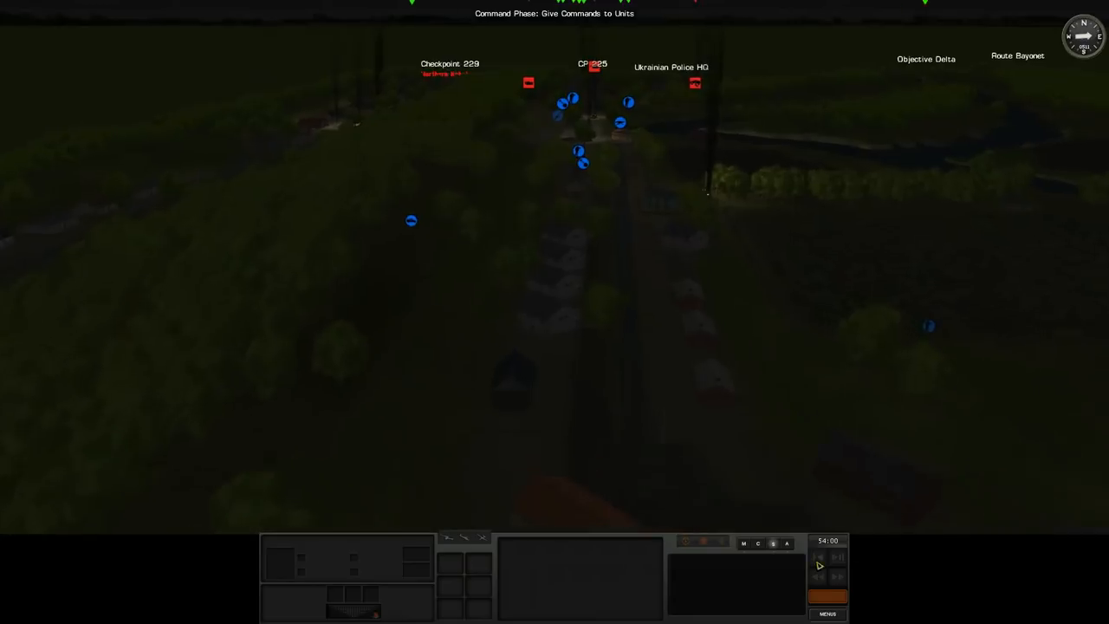
pyautogui.click(819, 564)
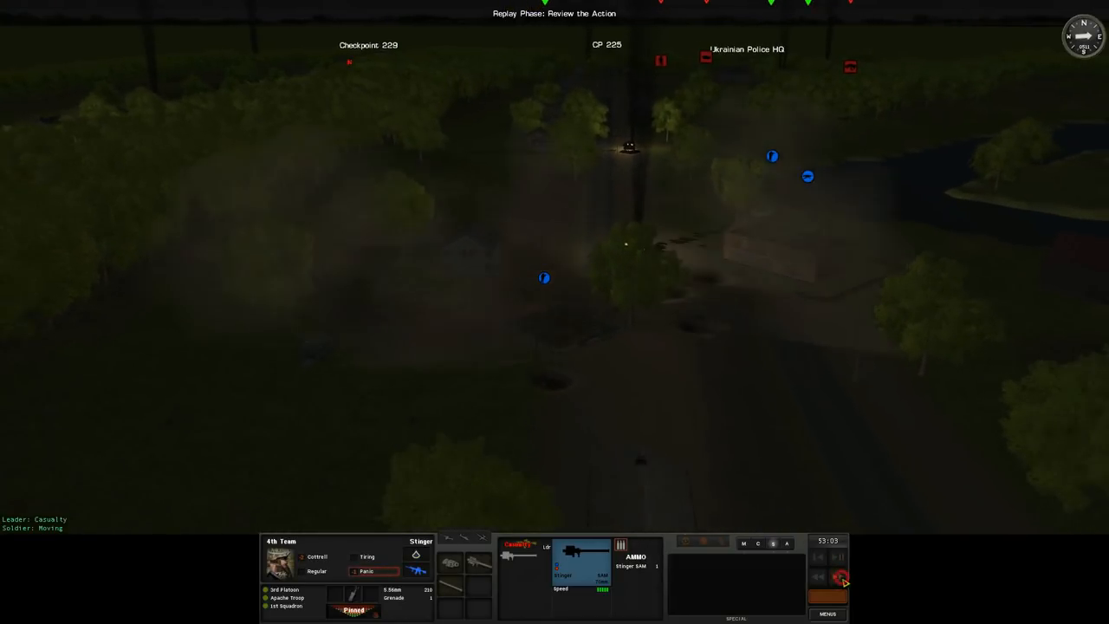
# Select the pinned 4th Team Stinger unit and end the command phase with Go.
pyautogui.click(839, 579)
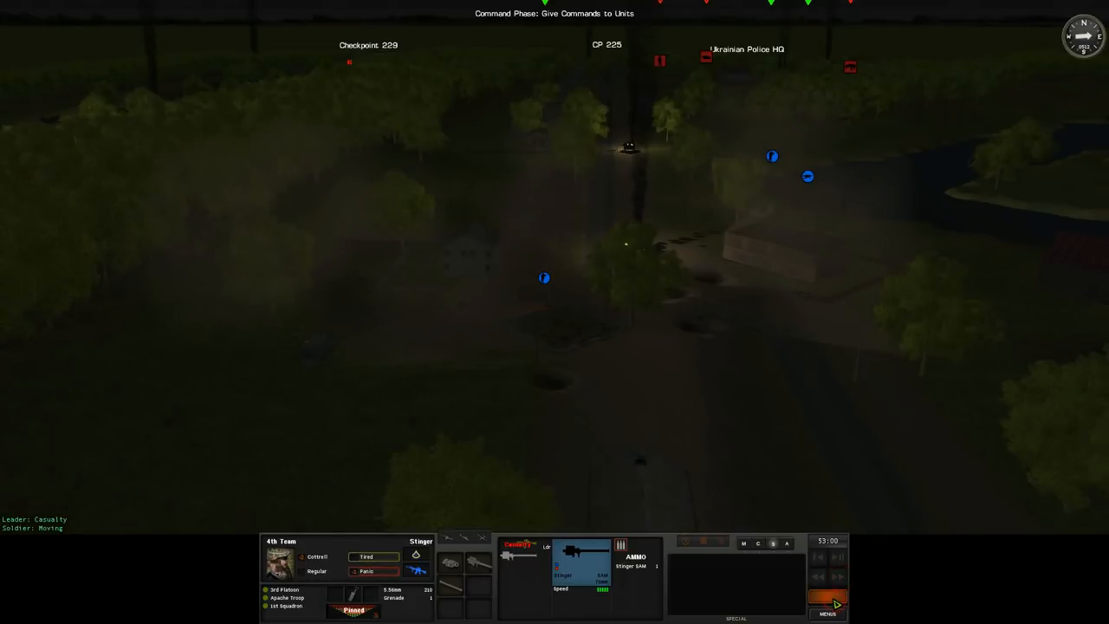
pyautogui.click(827, 596)
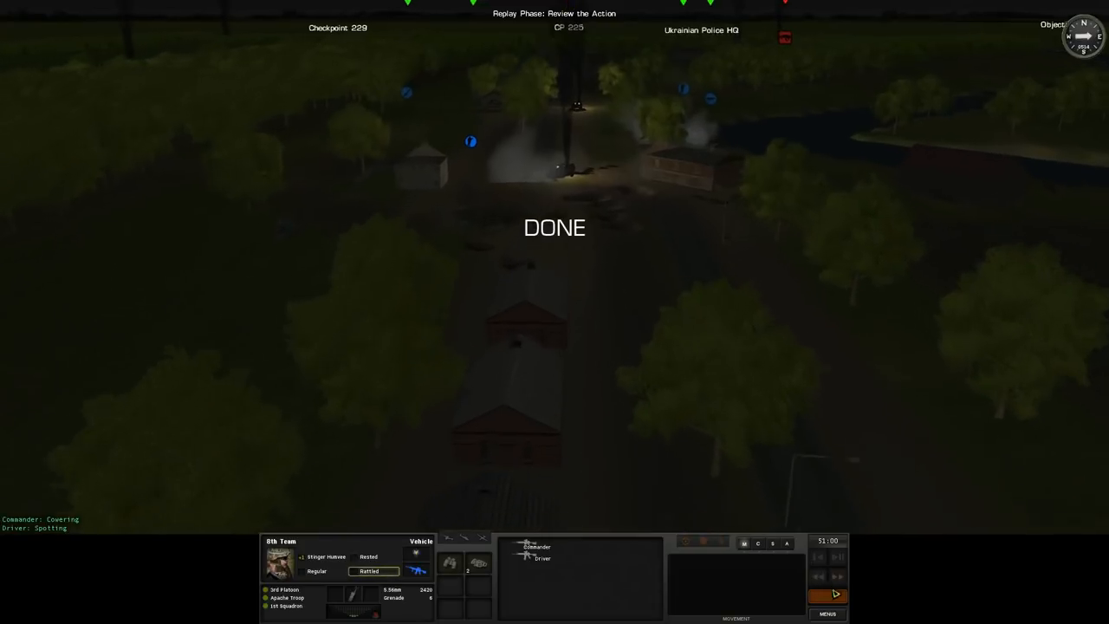
# Leave the finished replay and set the 8th Team Stinger Humvee's quick-move destination.
pyautogui.click(827, 596)
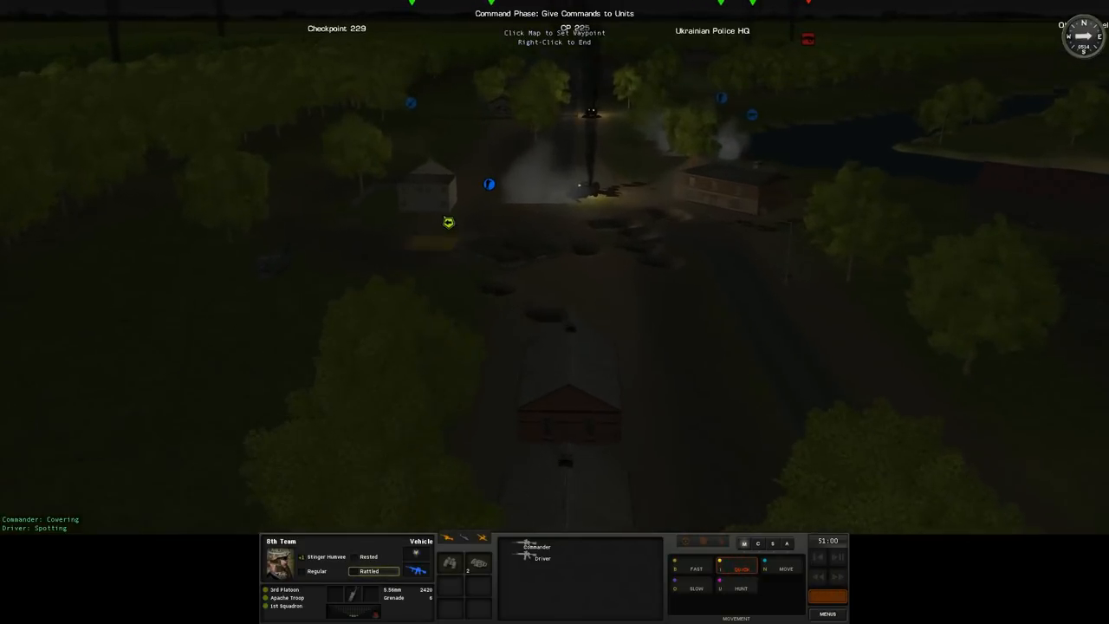
pyautogui.click(427, 188)
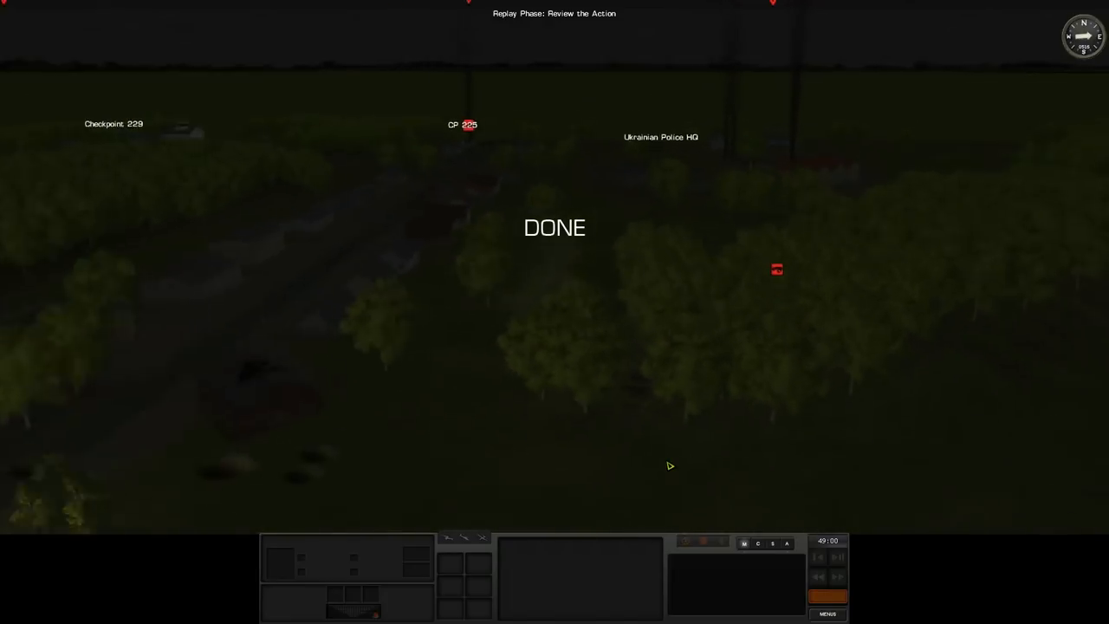
# Quick-move the 1st Infantry Carrier Stryker forward, then pick movement for the 7th Mobile Gun System.
pyautogui.click(827, 596)
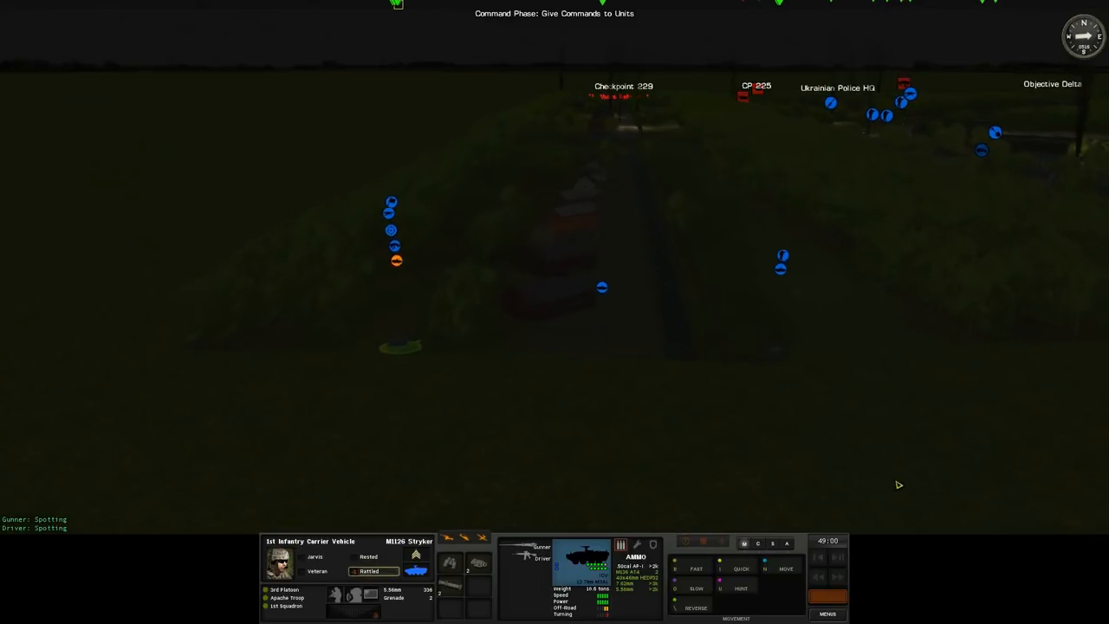
pyautogui.click(741, 569)
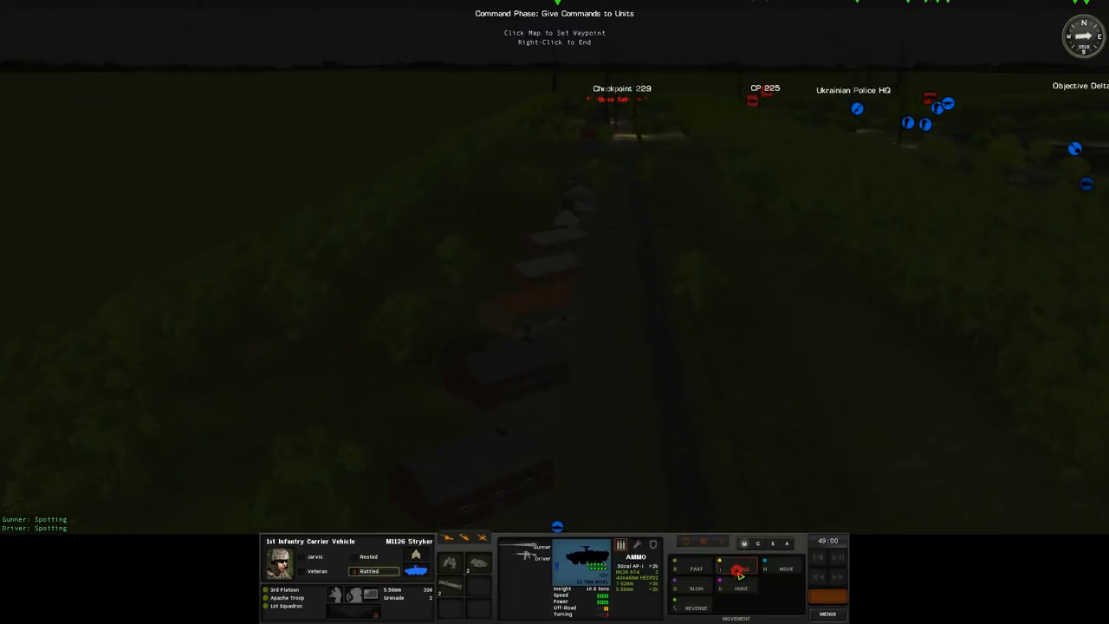
pyautogui.click(740, 568)
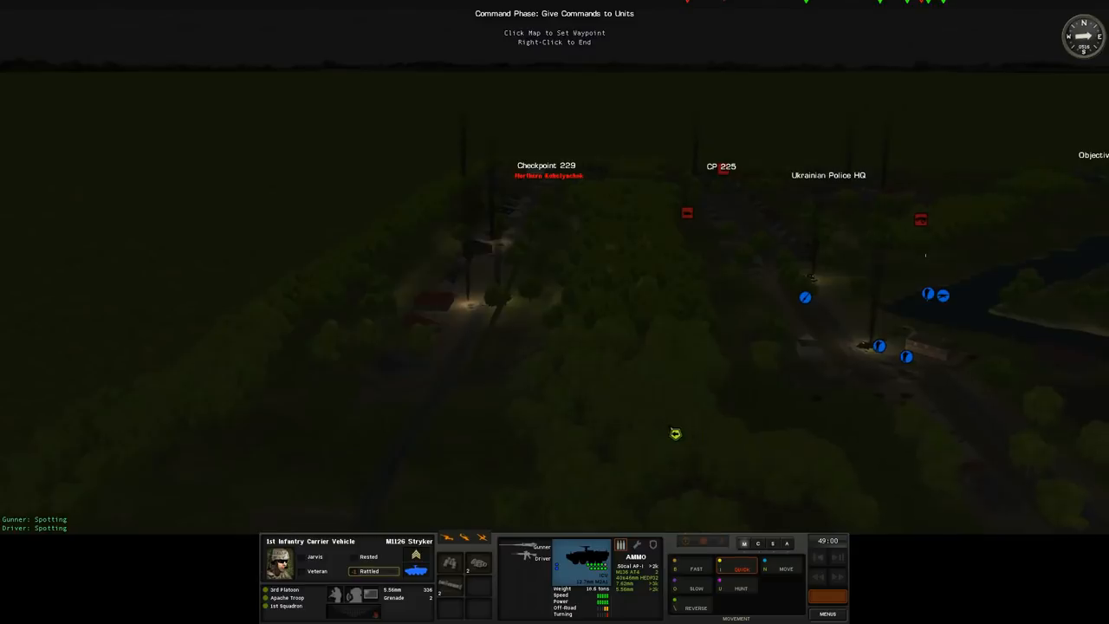
pyautogui.click(576, 397)
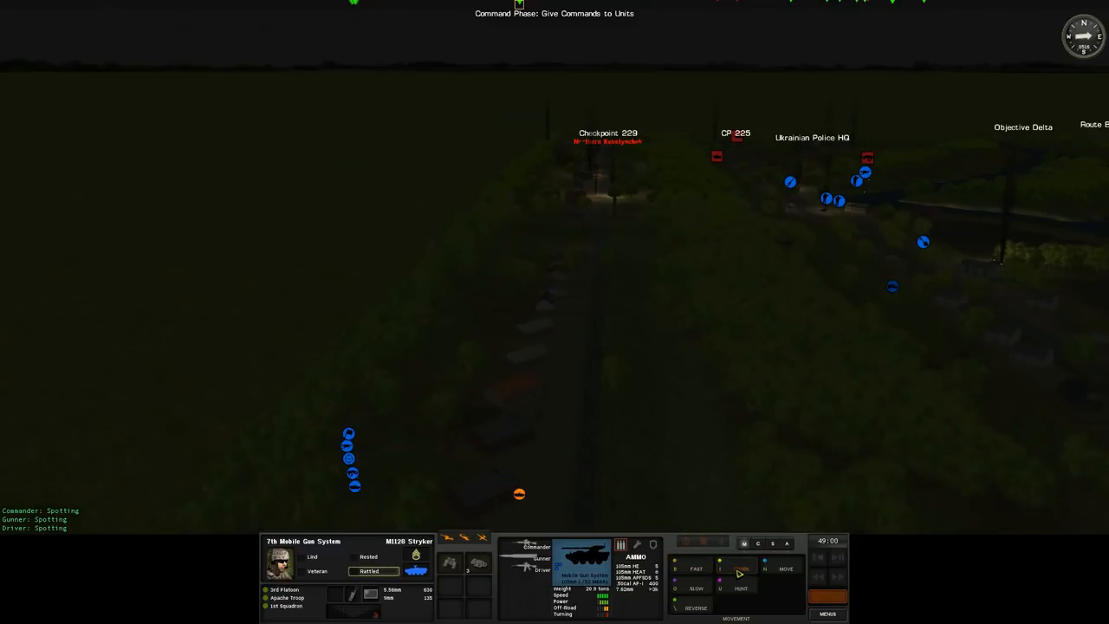
pyautogui.click(737, 568)
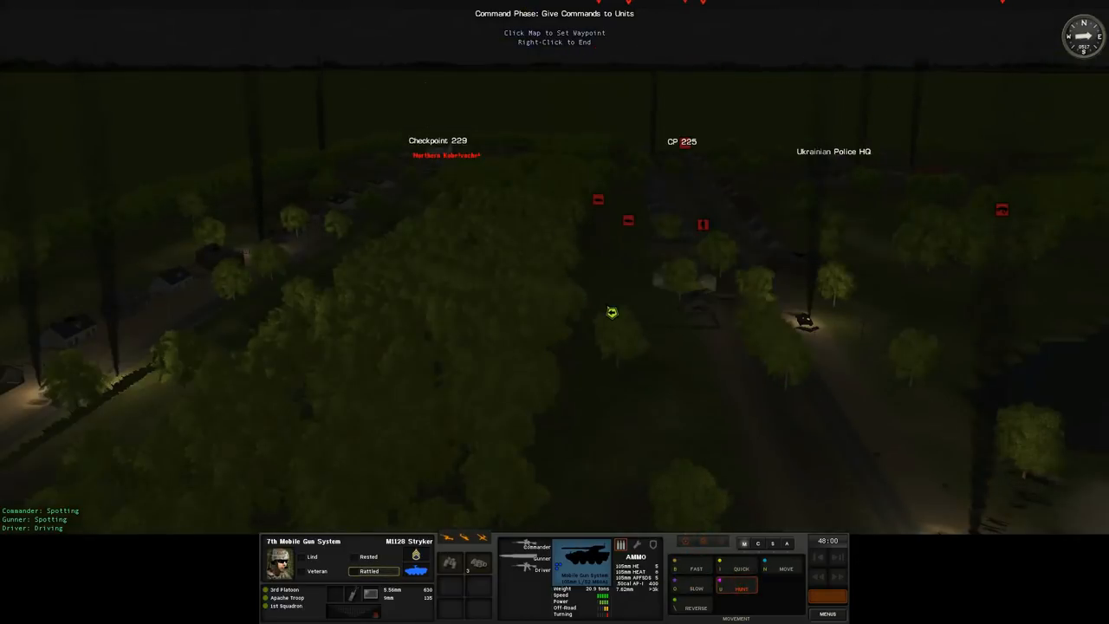
# Place the 7th Mobile Gun System Stryker's hunt waypoint on the map.
pyautogui.click(627, 436)
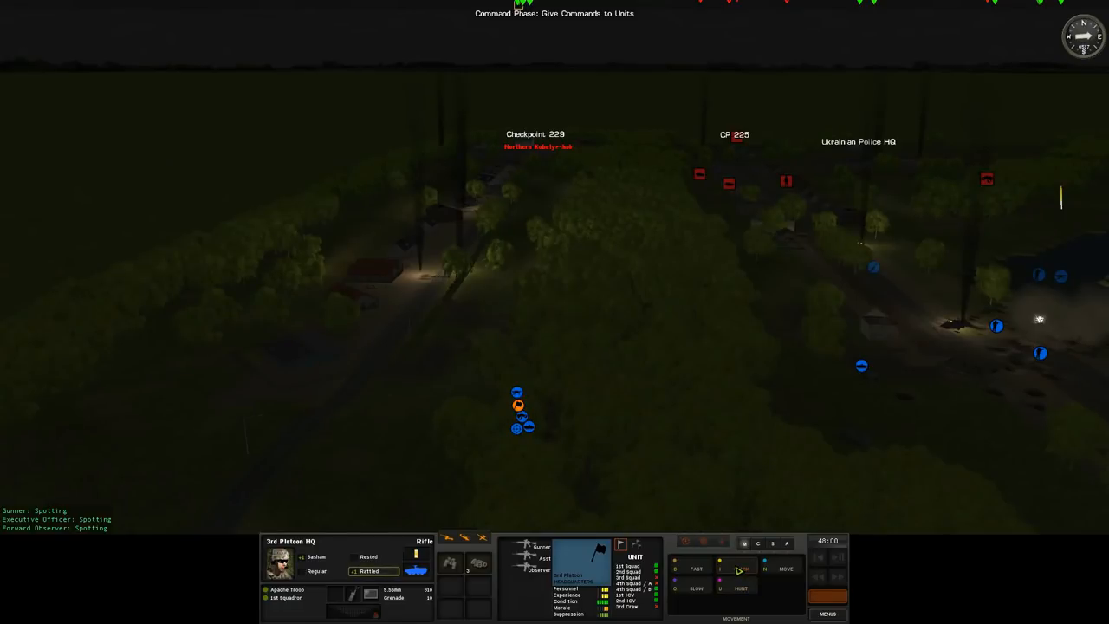
# Dismount the 3rd Platoon HQ's infantry and quick-move the 5th Team JTAC ahead.
pyautogui.click(771, 543)
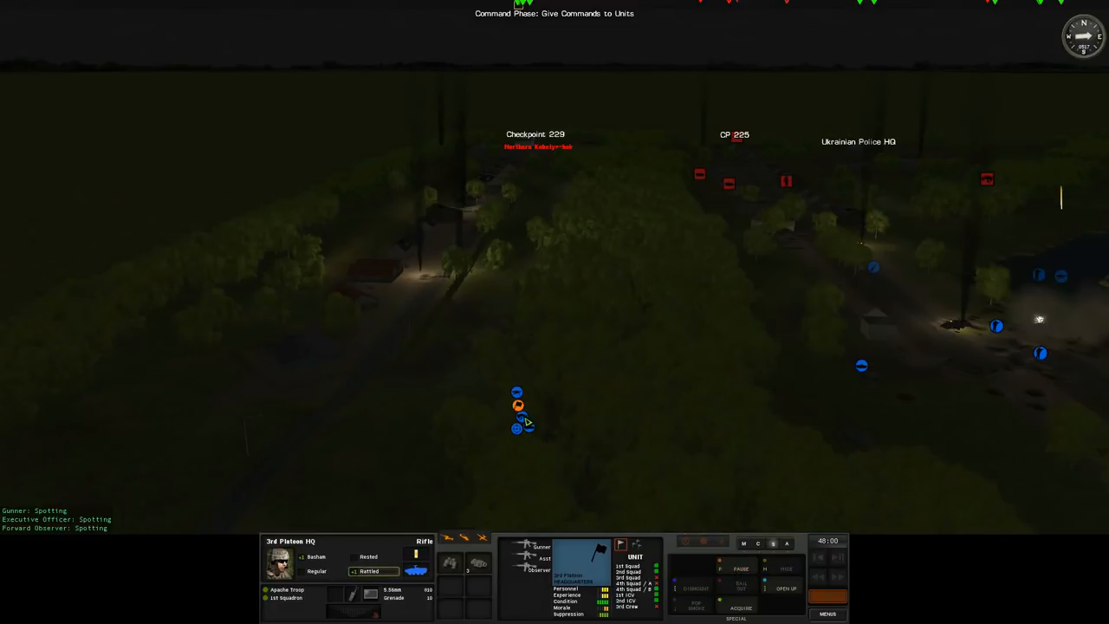
pyautogui.click(519, 419)
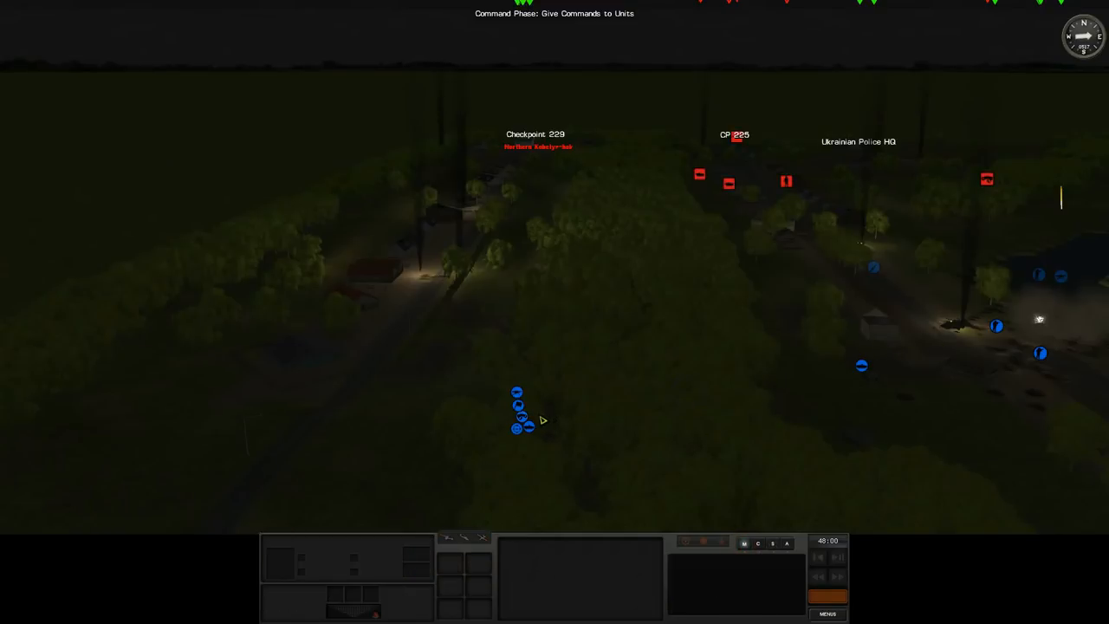
pyautogui.click(520, 418)
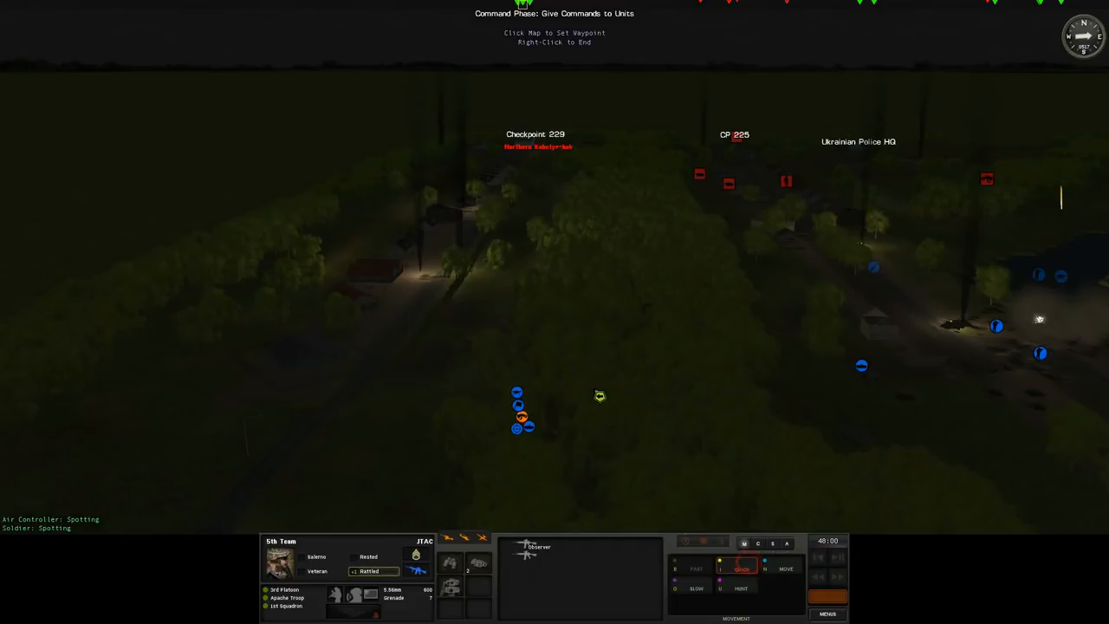
pyautogui.click(665, 379)
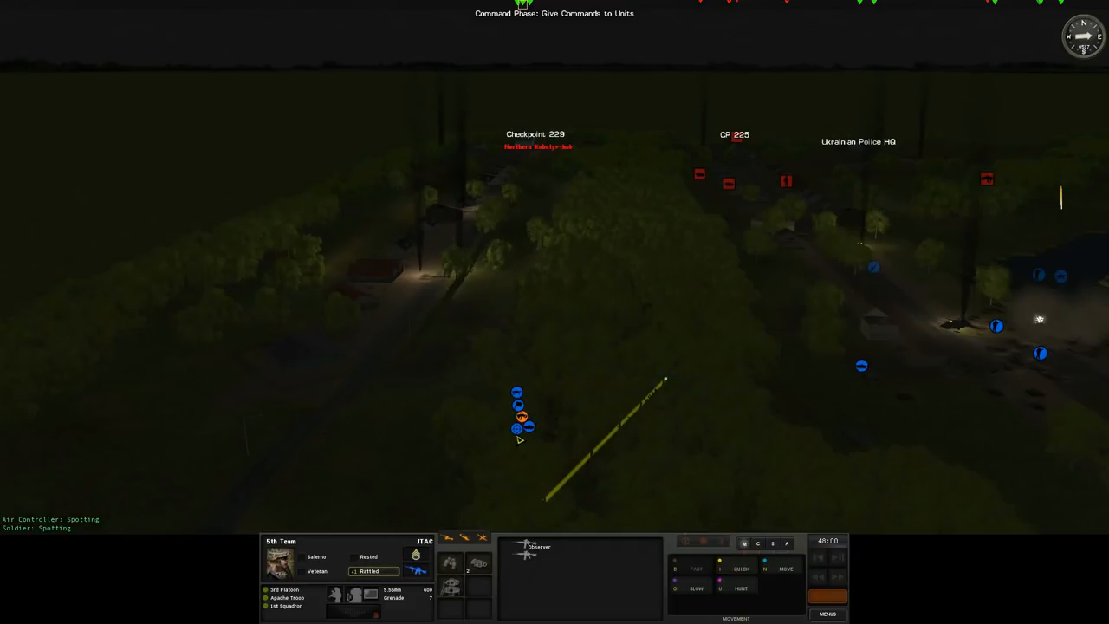